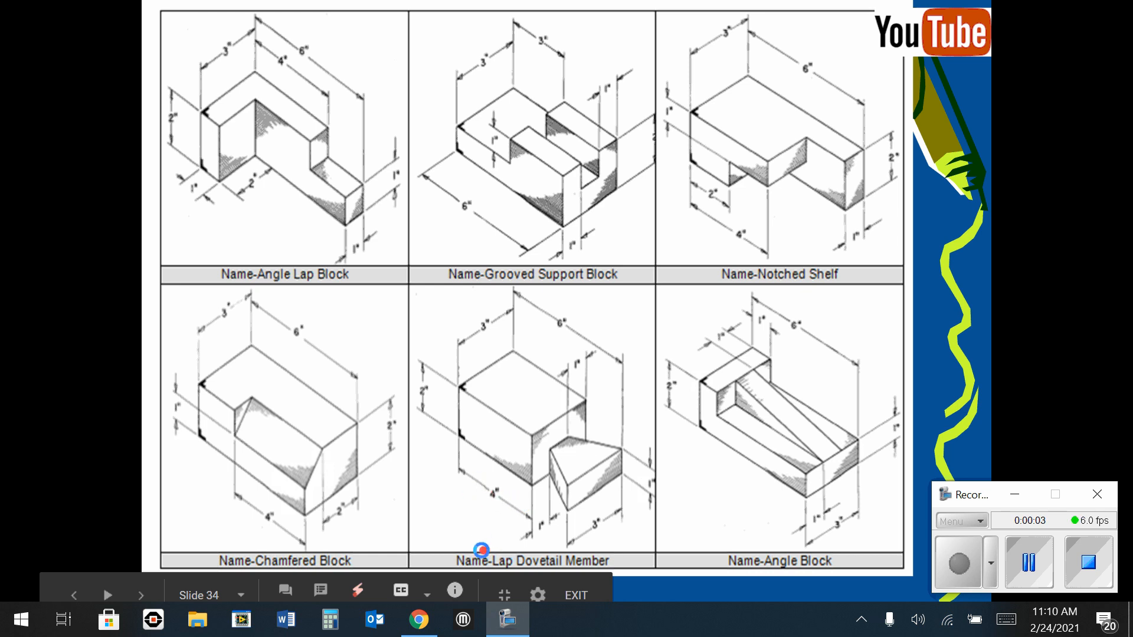
mouse_move(499, 468)
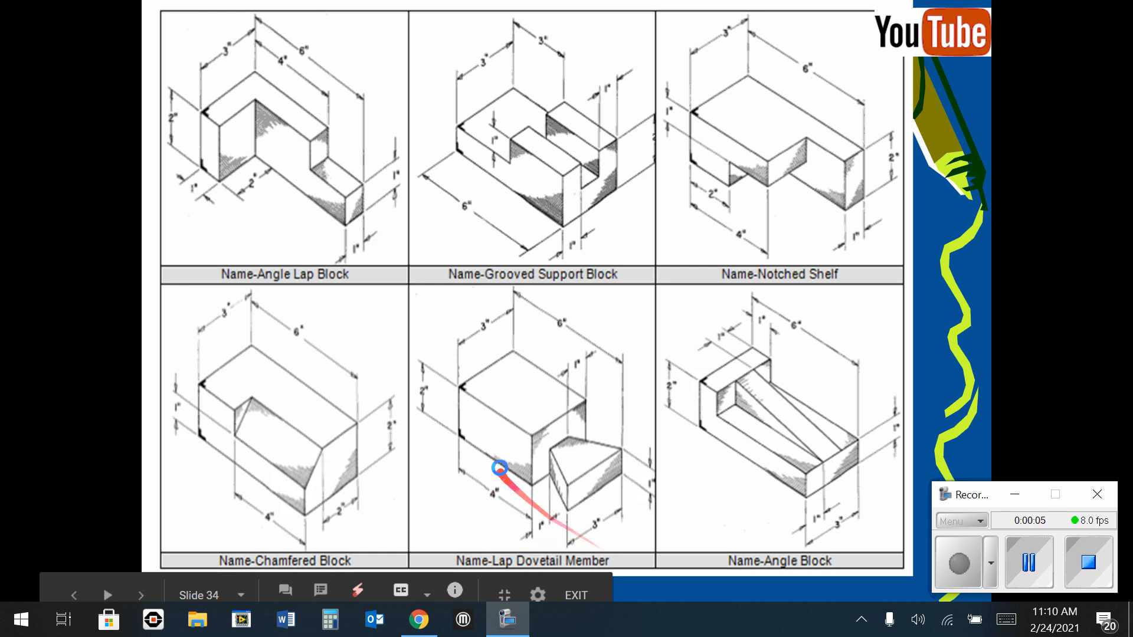
mouse_move(614, 439)
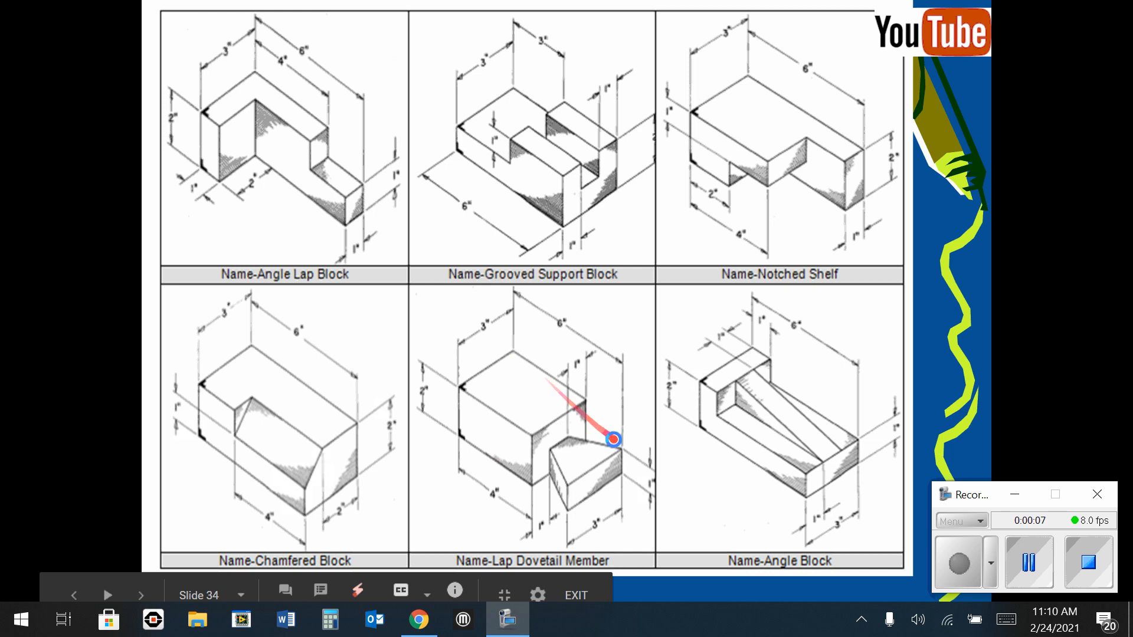
mouse_move(538, 386)
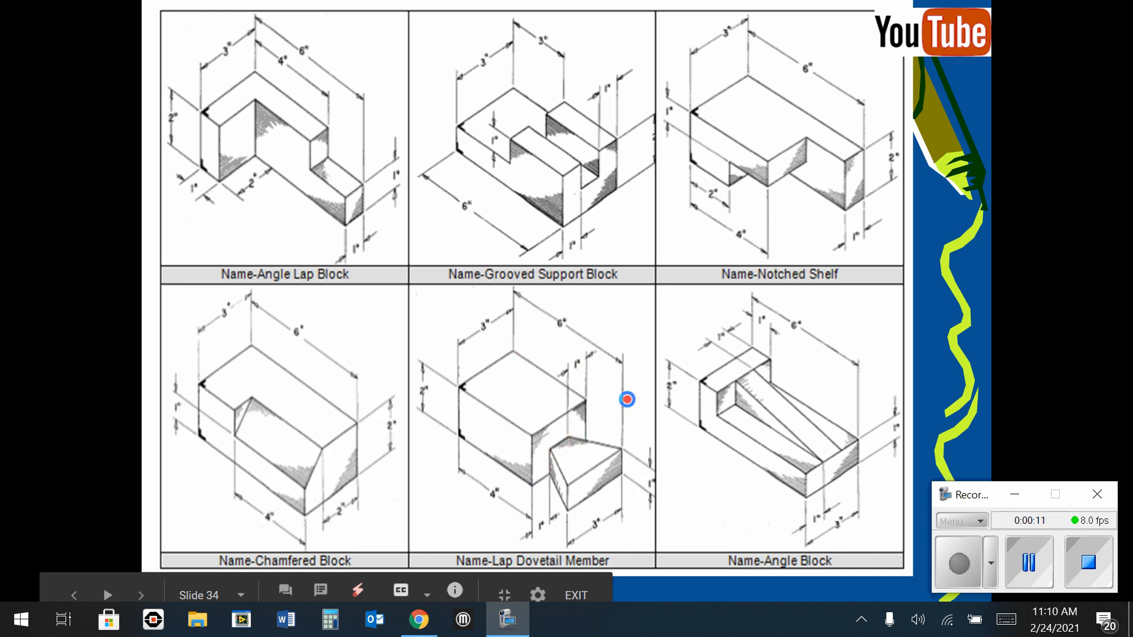
mouse_move(468, 458)
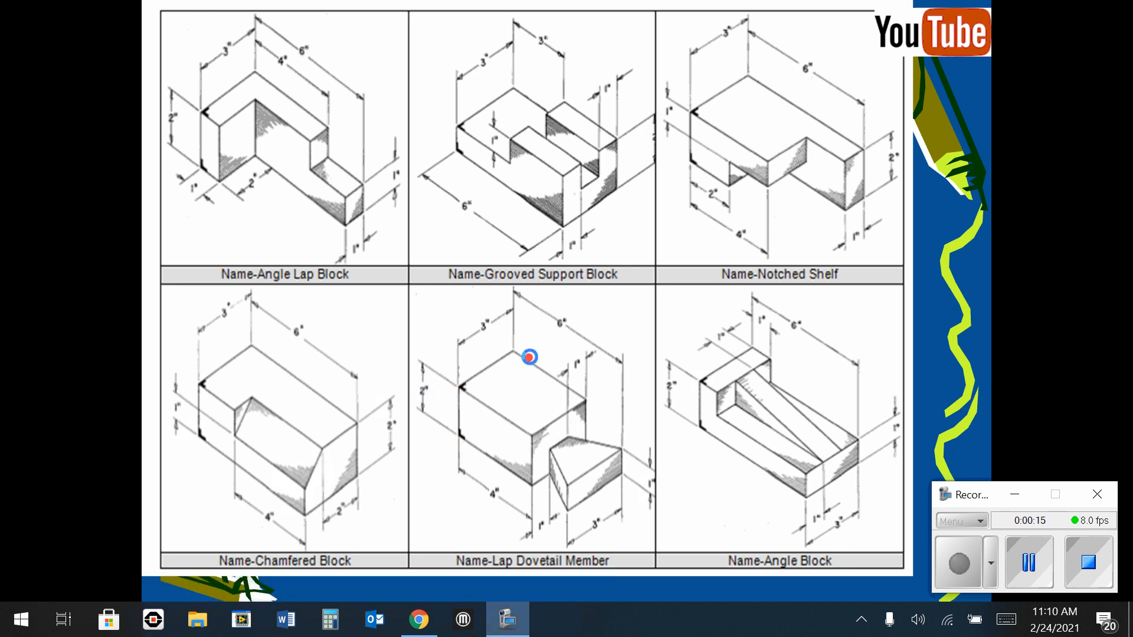
mouse_move(468, 393)
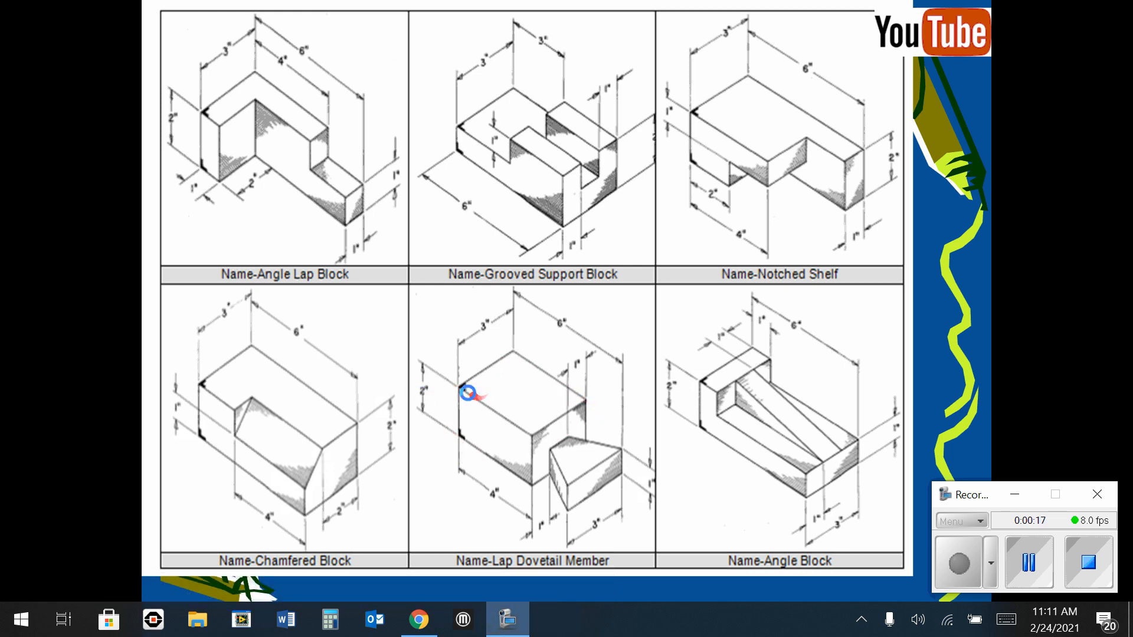
mouse_move(571, 422)
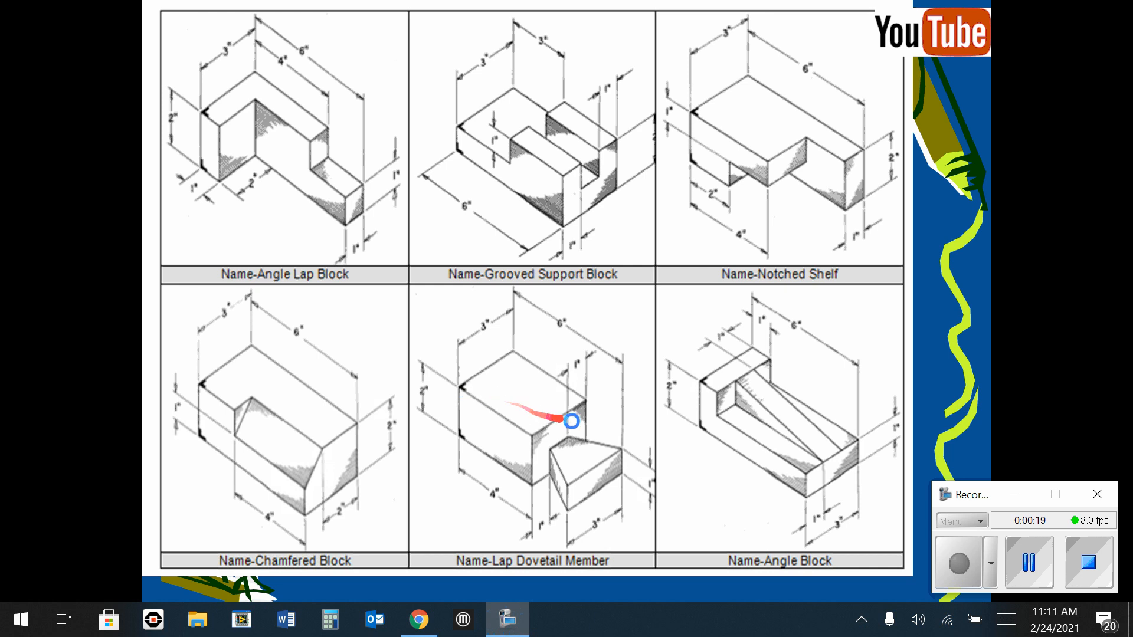
mouse_move(623, 467)
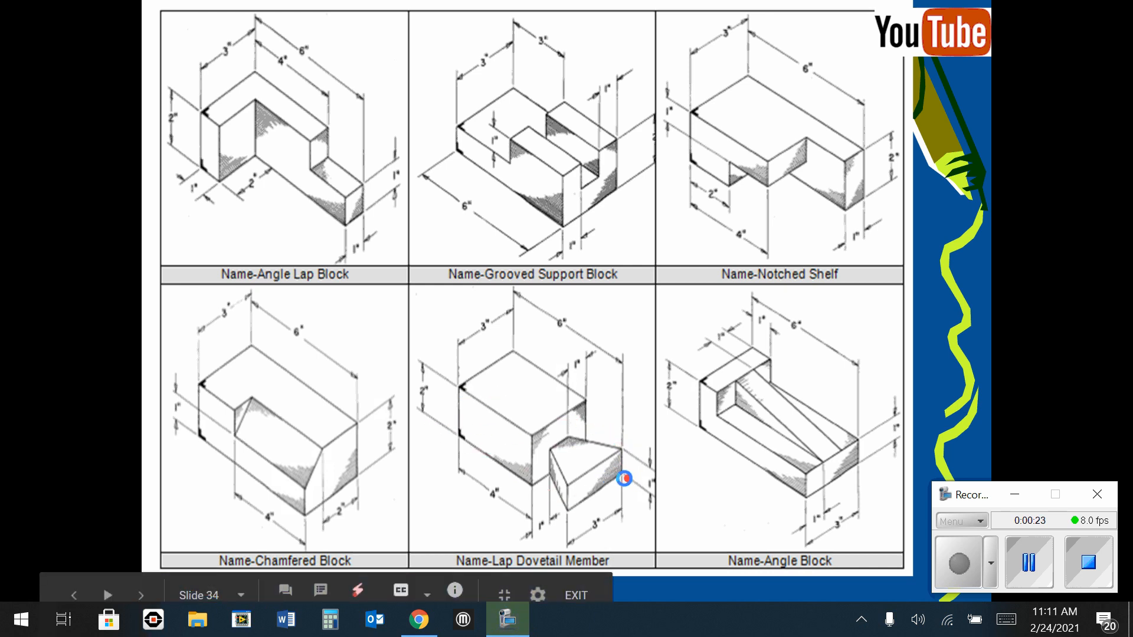
mouse_move(566, 412)
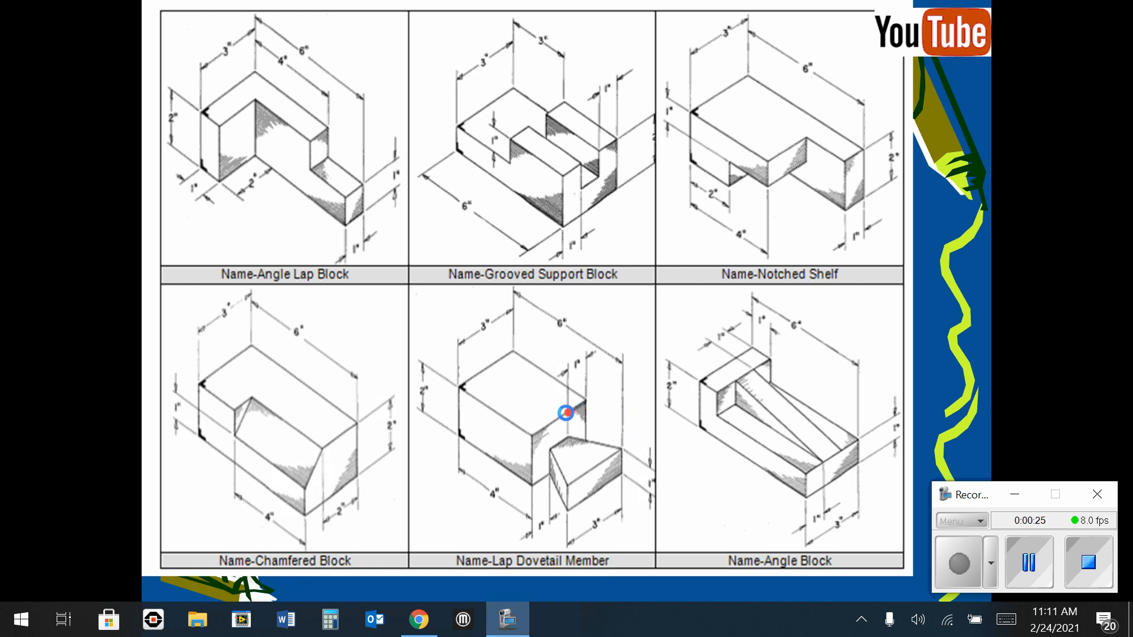
mouse_move(599, 478)
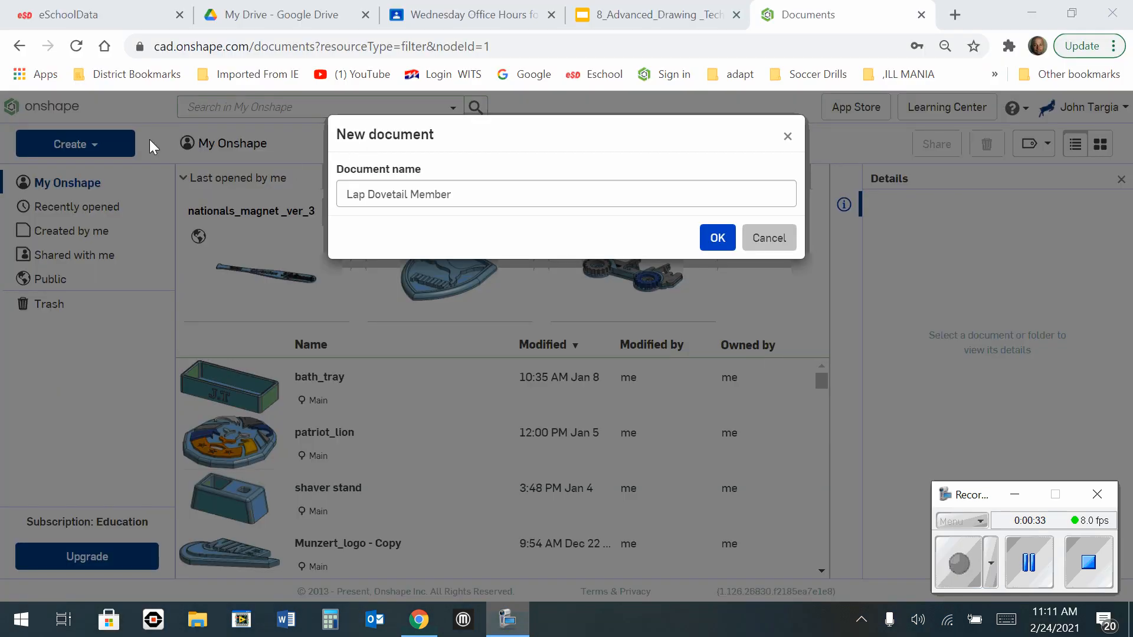
mouse_move(92, 148)
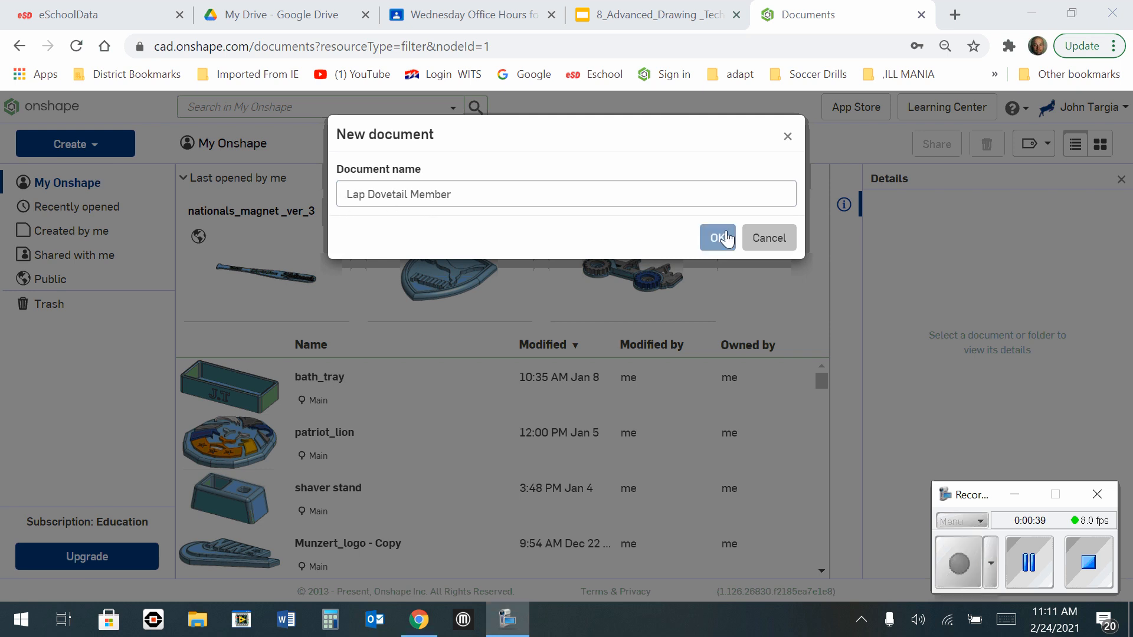
Confirm creation of the new 'Lap Dovetail Member' document.
left_click(717, 238)
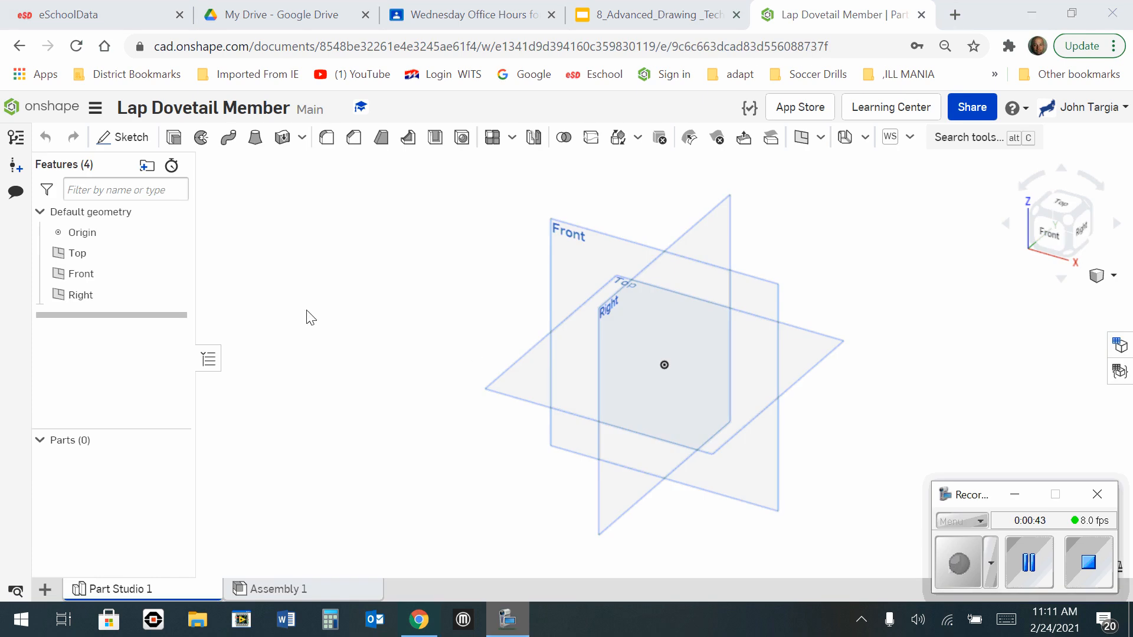
mouse_move(112, 141)
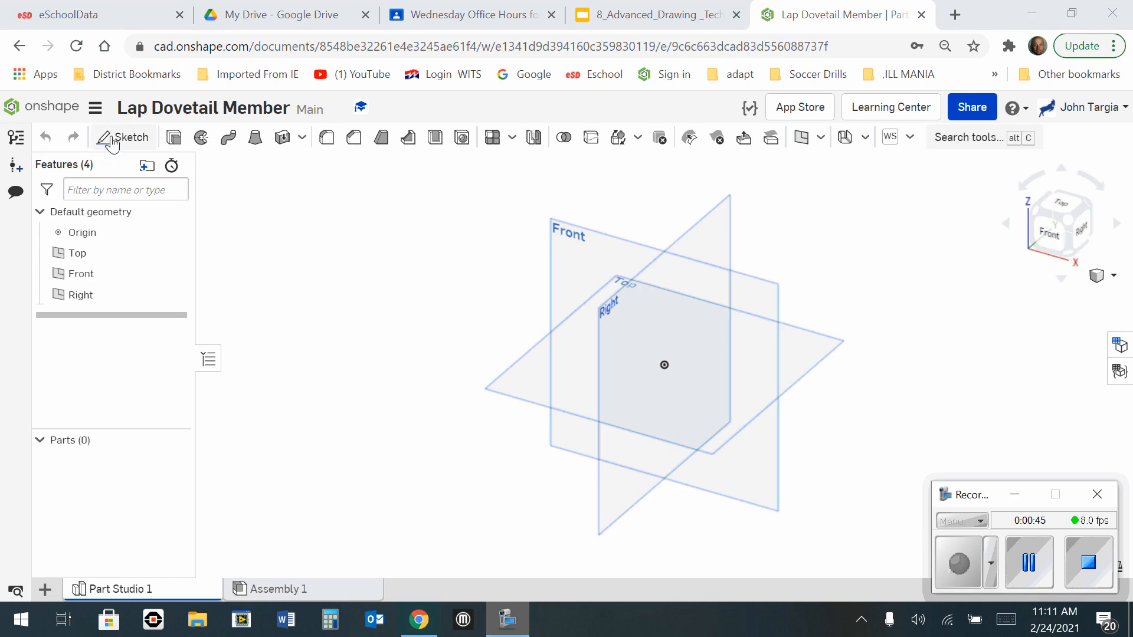
Start Sketch 1 on the Top plane for the 6 by 3 rectangle.
left_click(128, 137)
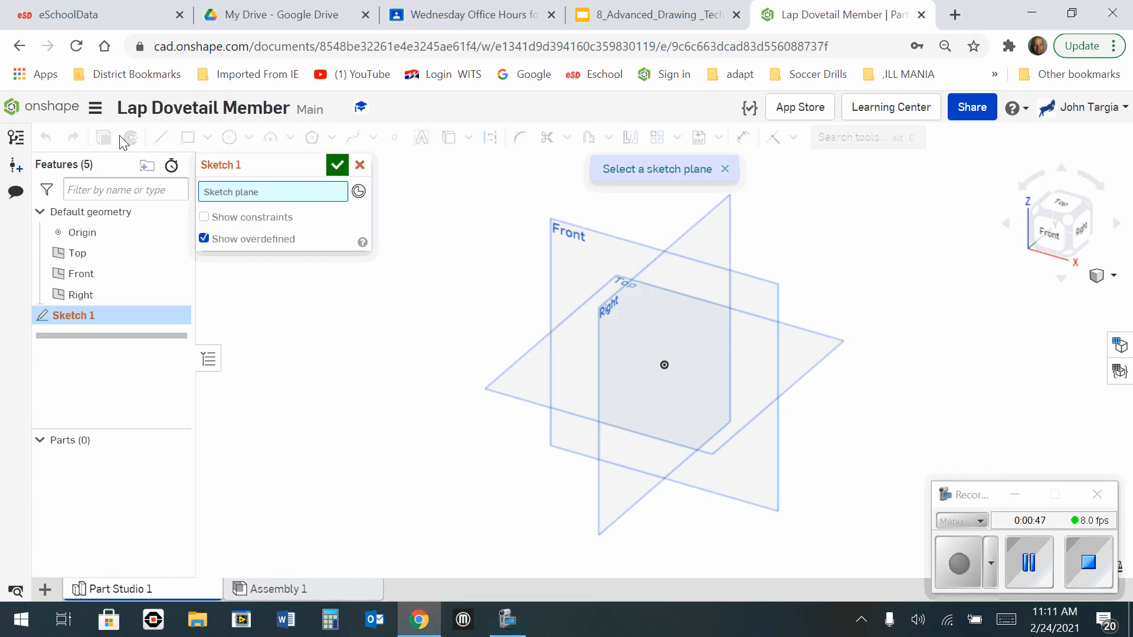
mouse_move(76, 253)
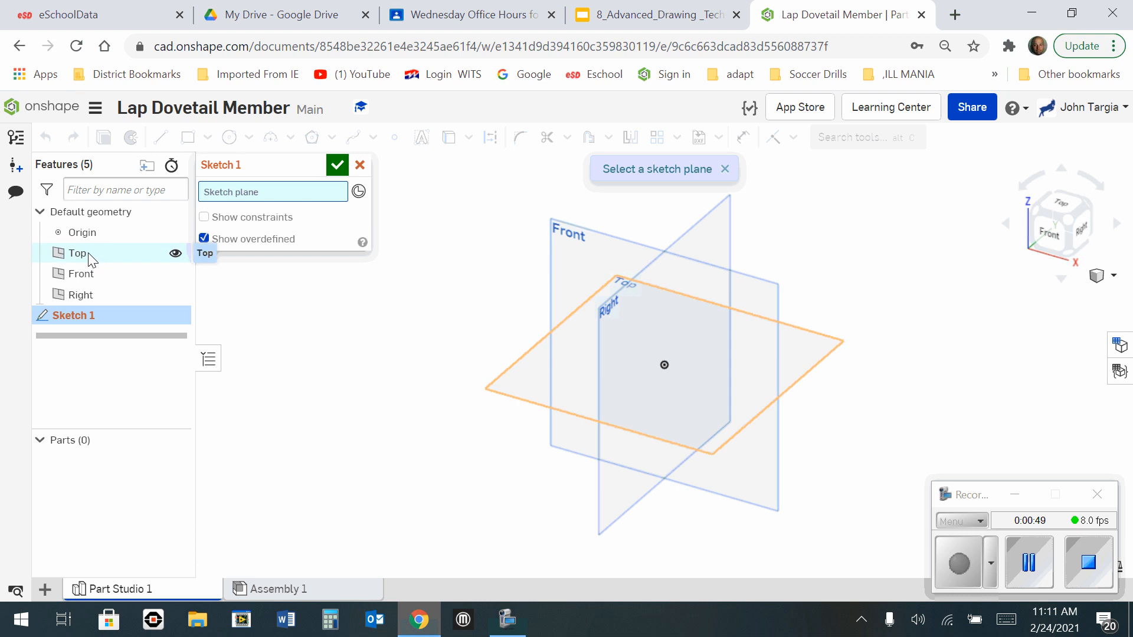
left_click(75, 253)
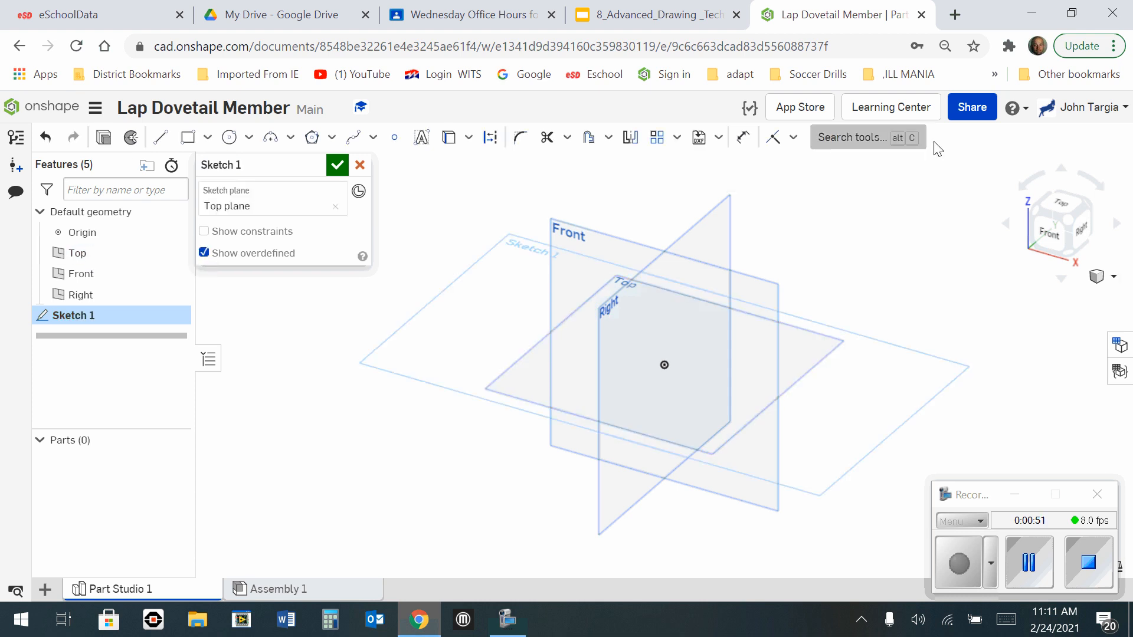
left_click(1061, 223)
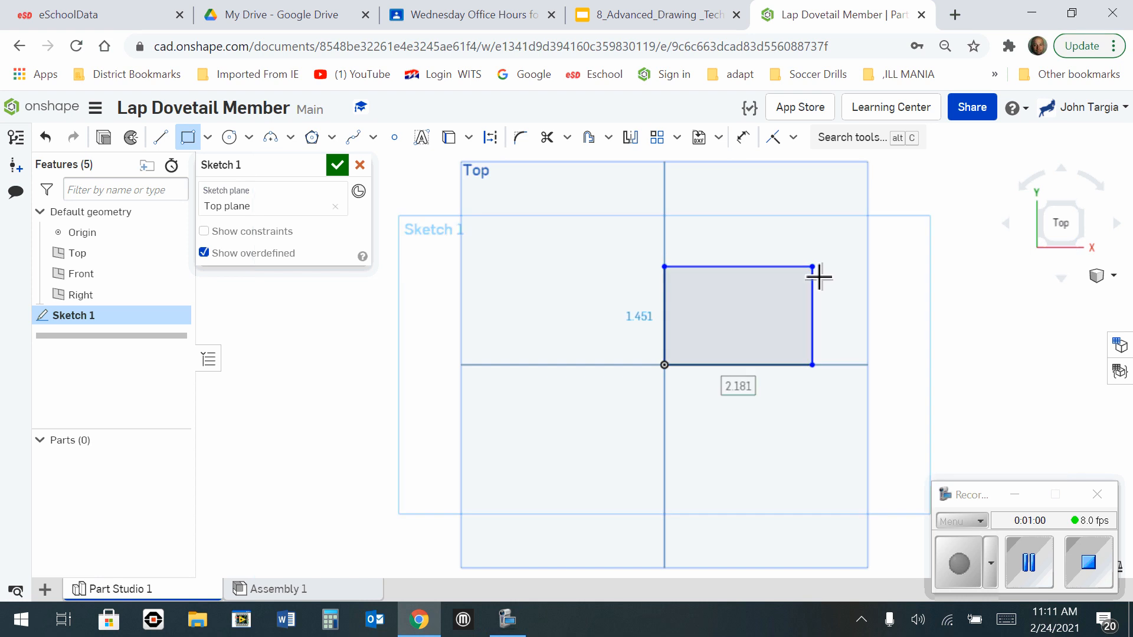
mouse_move(786, 300)
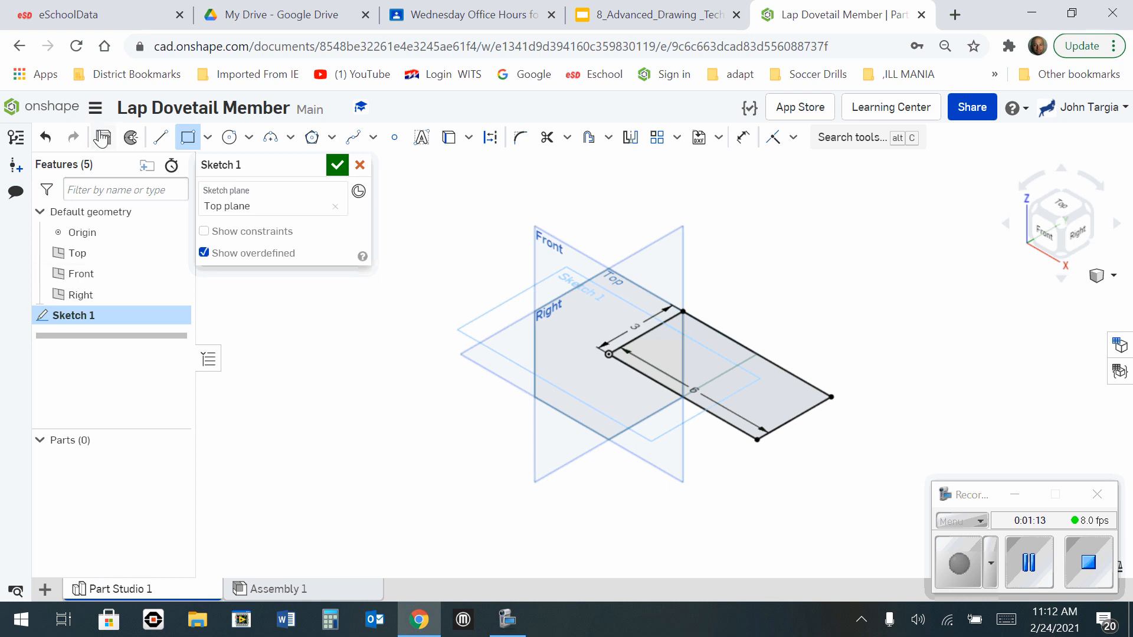
mouse_move(103, 138)
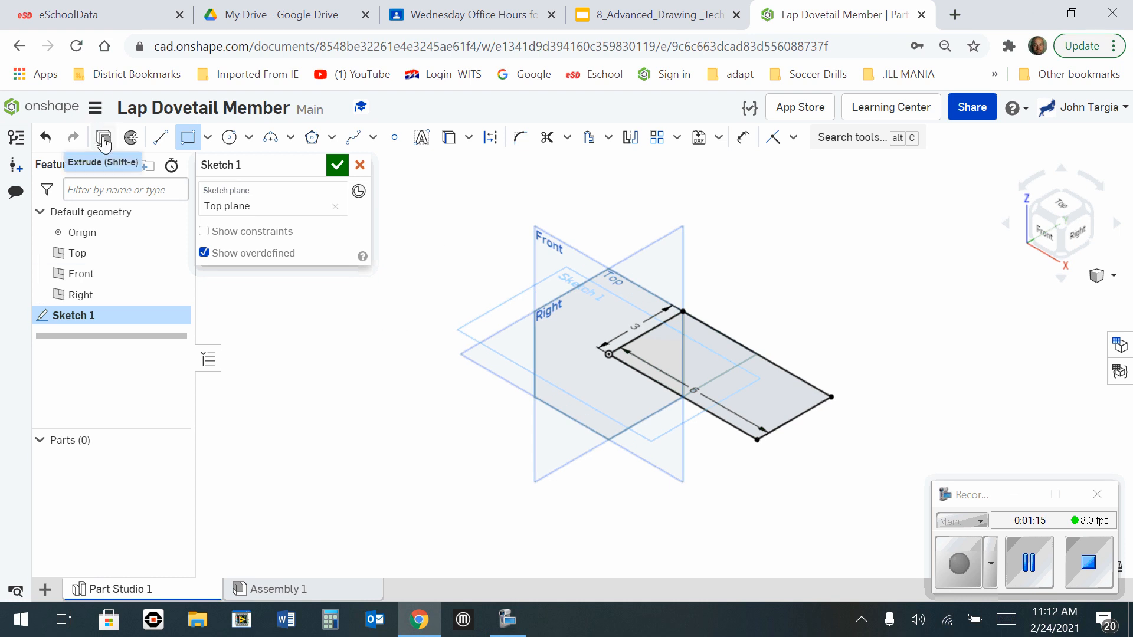
Extrude the 6 by 3 rectangle 2 in into Part 1.
left_click(103, 138)
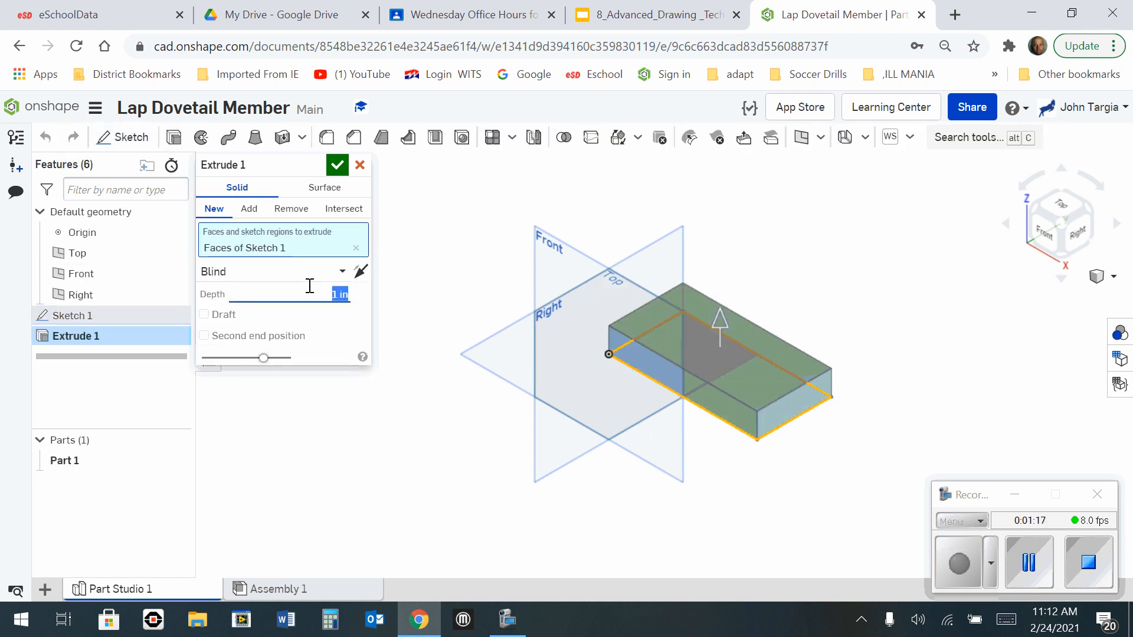
type("2")
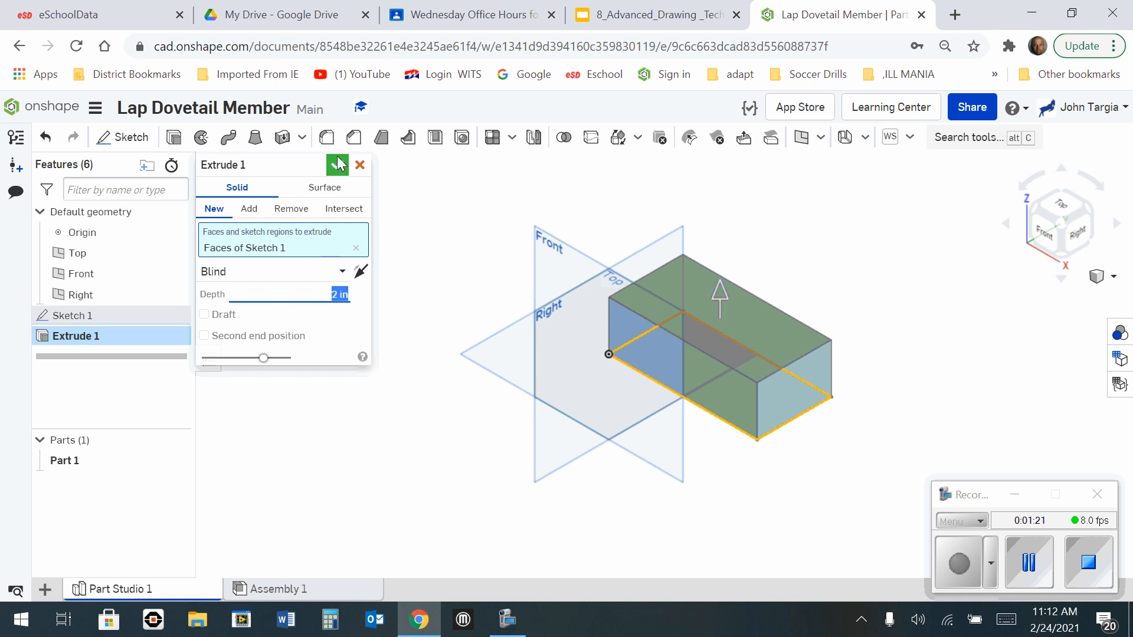
left_click(337, 165)
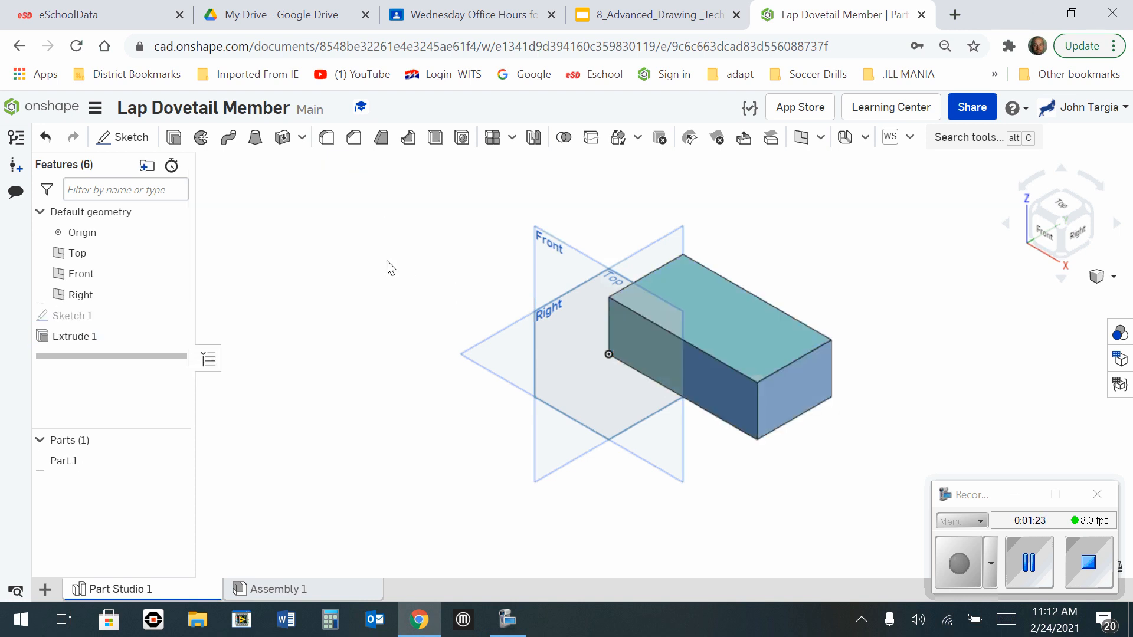
mouse_move(123, 138)
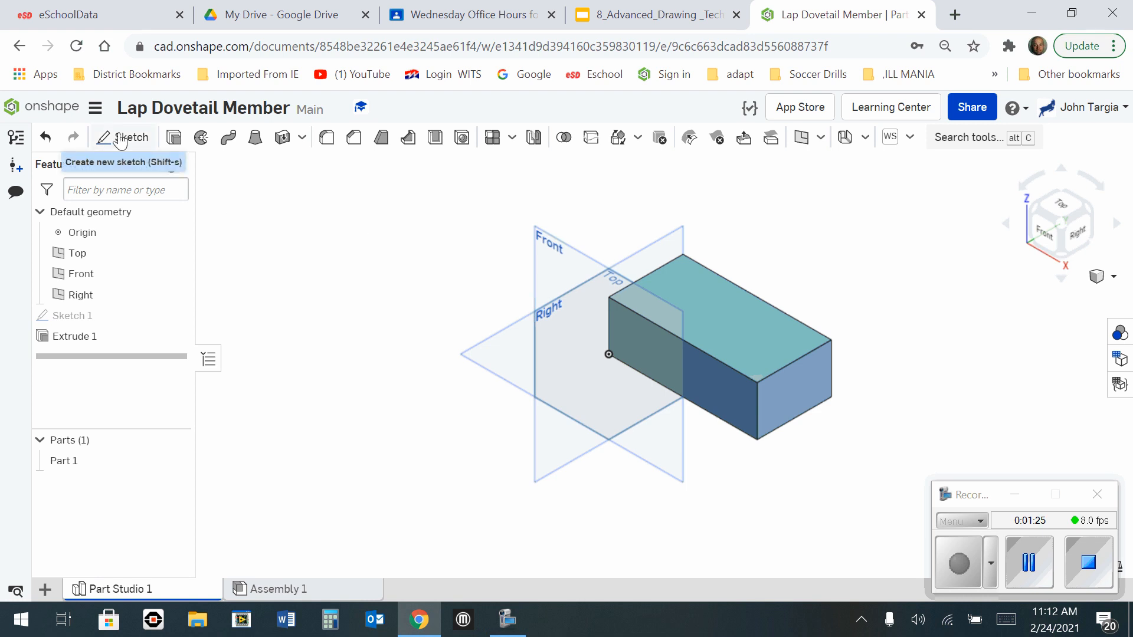
Start Sketch 2 on the block's top face, viewed straight down.
left_click(122, 138)
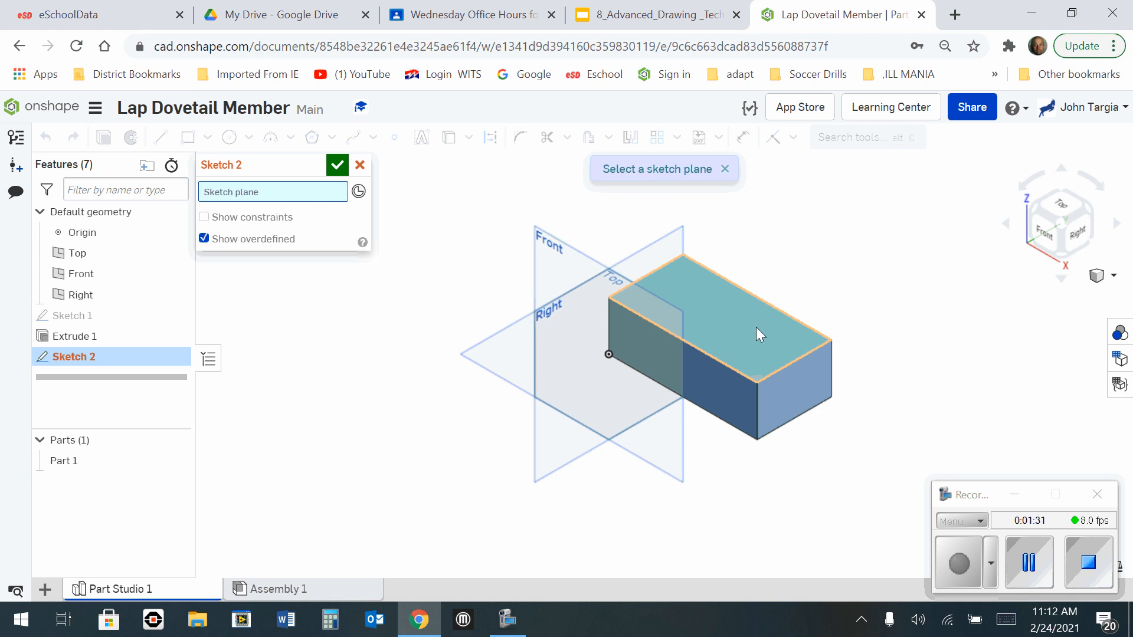
mouse_move(776, 331)
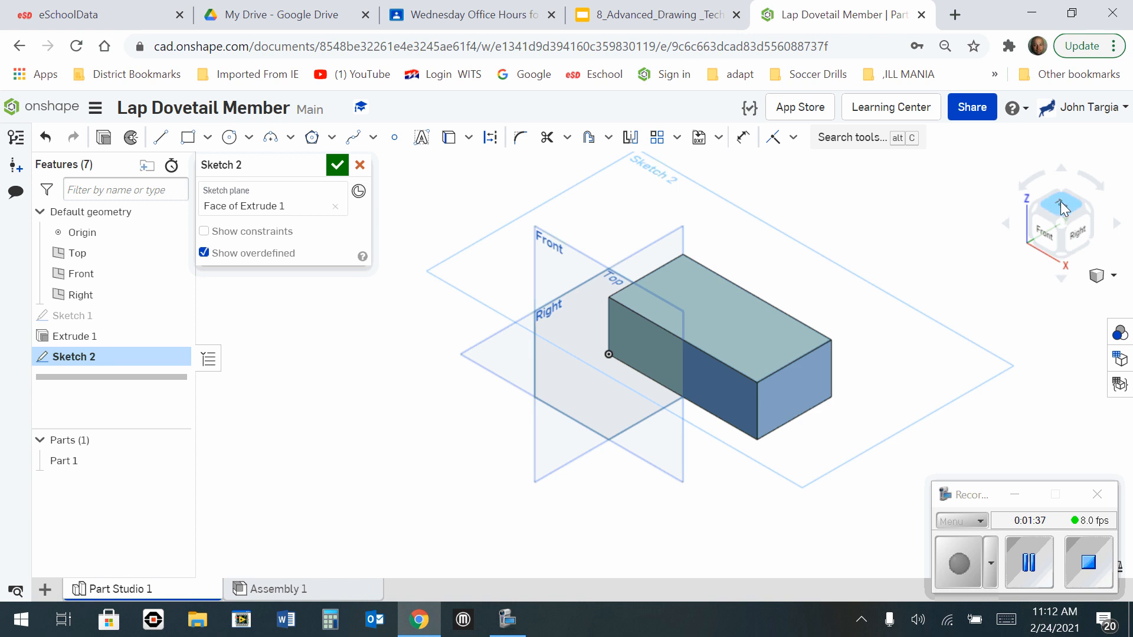
left_click(1061, 206)
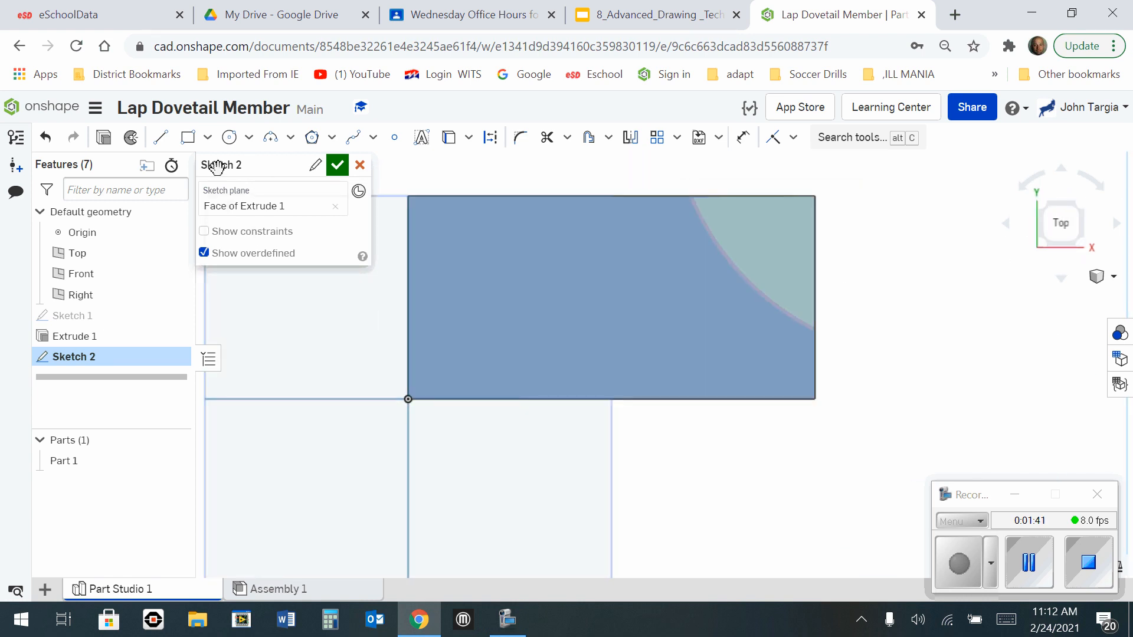
mouse_move(187, 138)
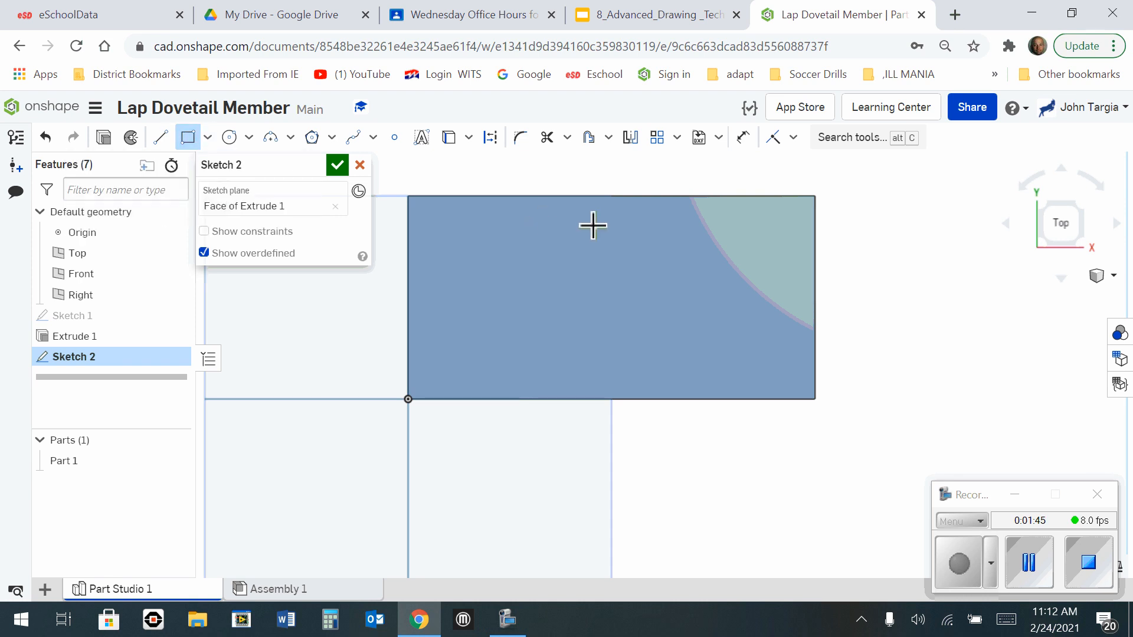
mouse_move(807, 225)
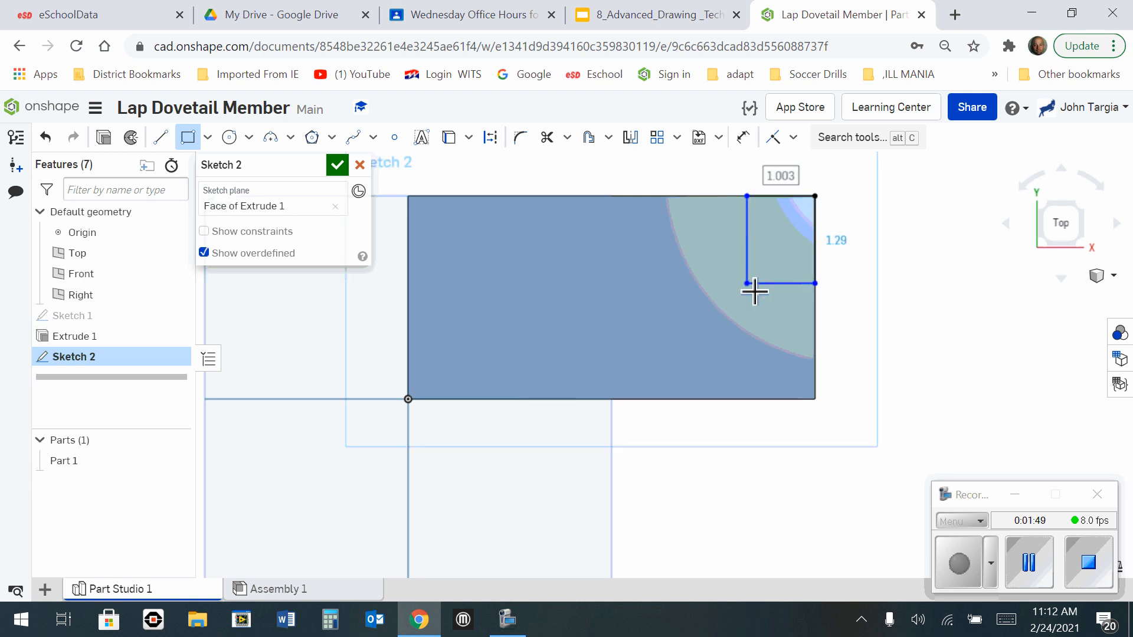
mouse_move(708, 304)
type("2")
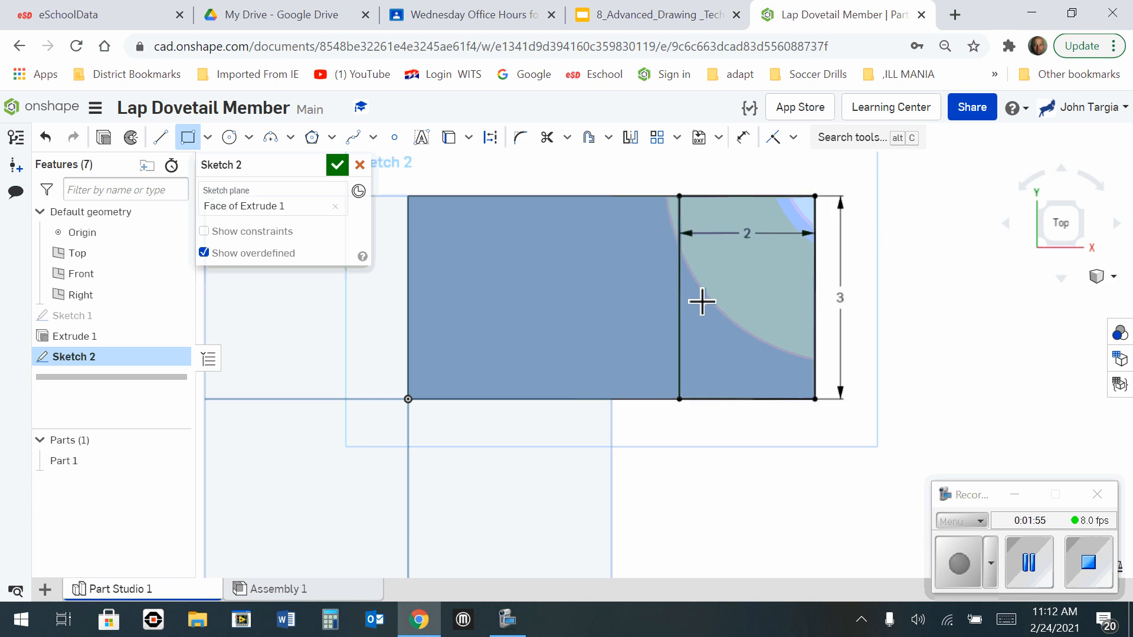
mouse_move(887, 289)
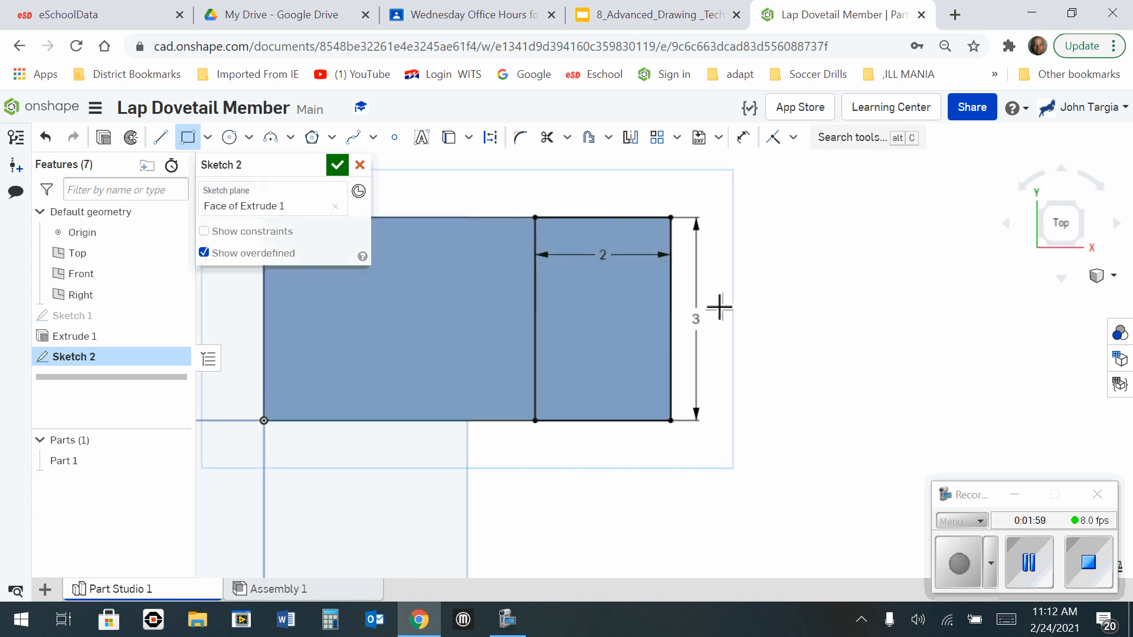
mouse_move(159, 137)
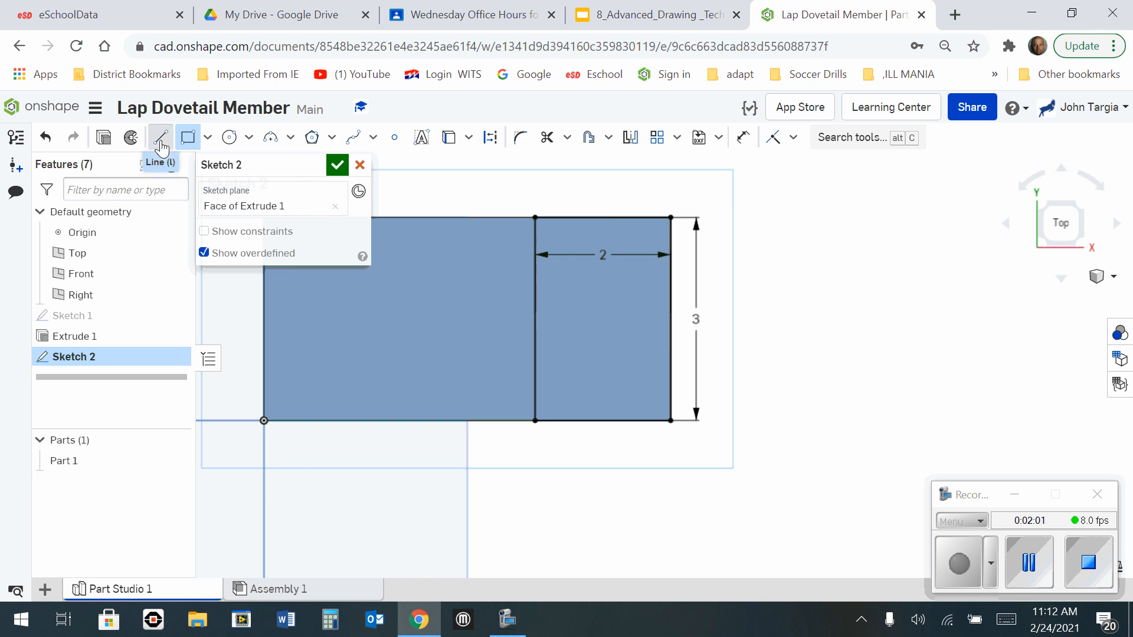
Draw the two diagonal lines from points 1 in inside to the right corners.
left_click(160, 138)
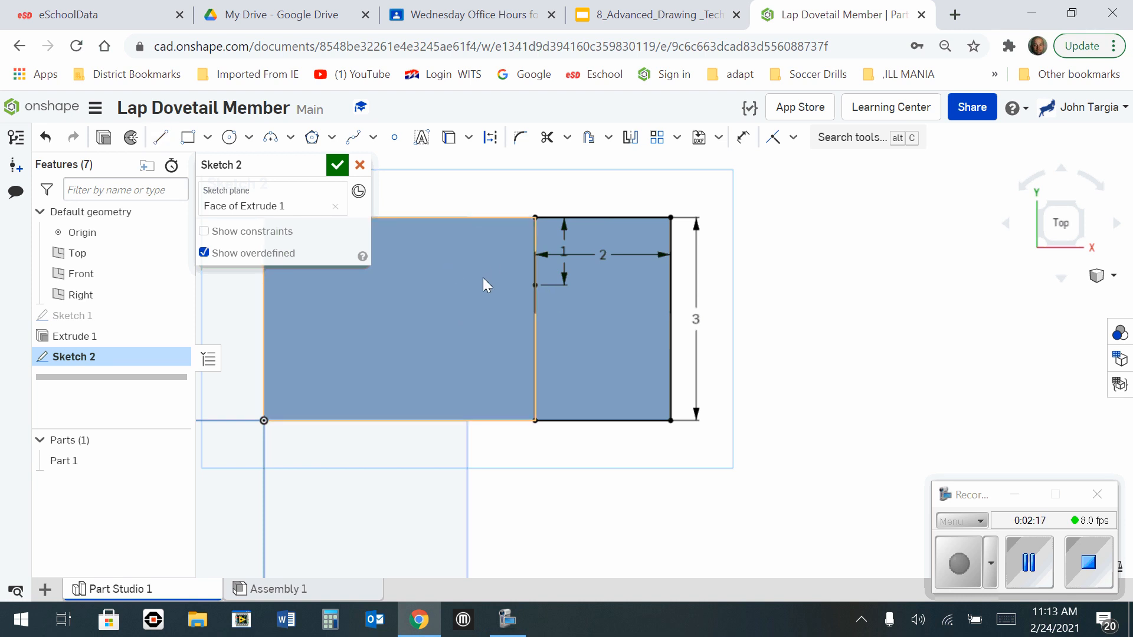
mouse_move(159, 137)
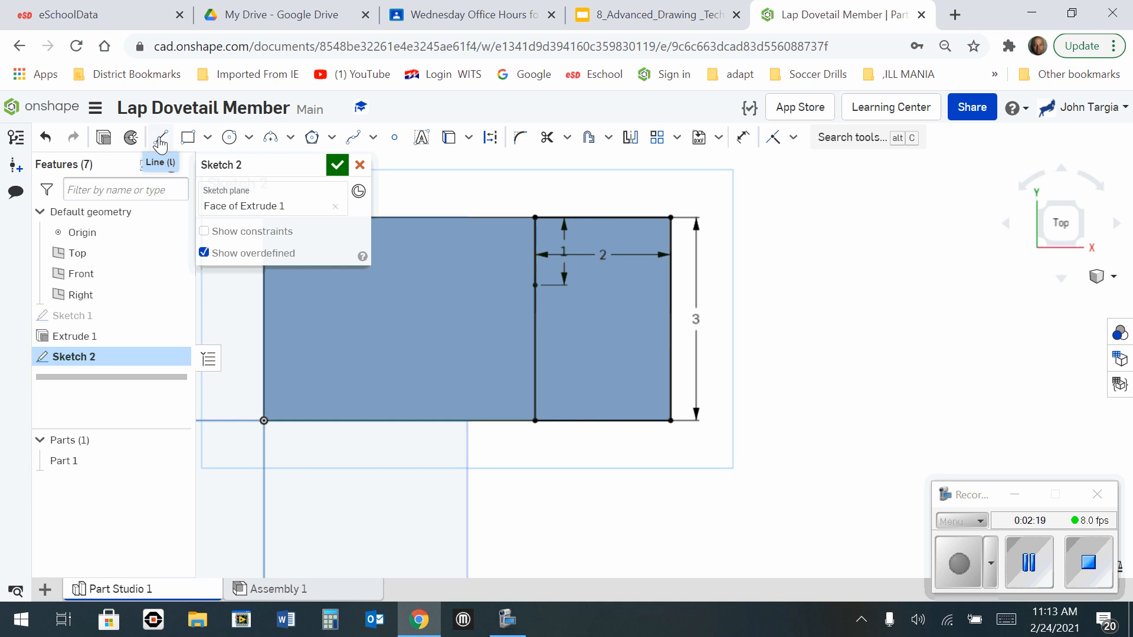
left_click(160, 137)
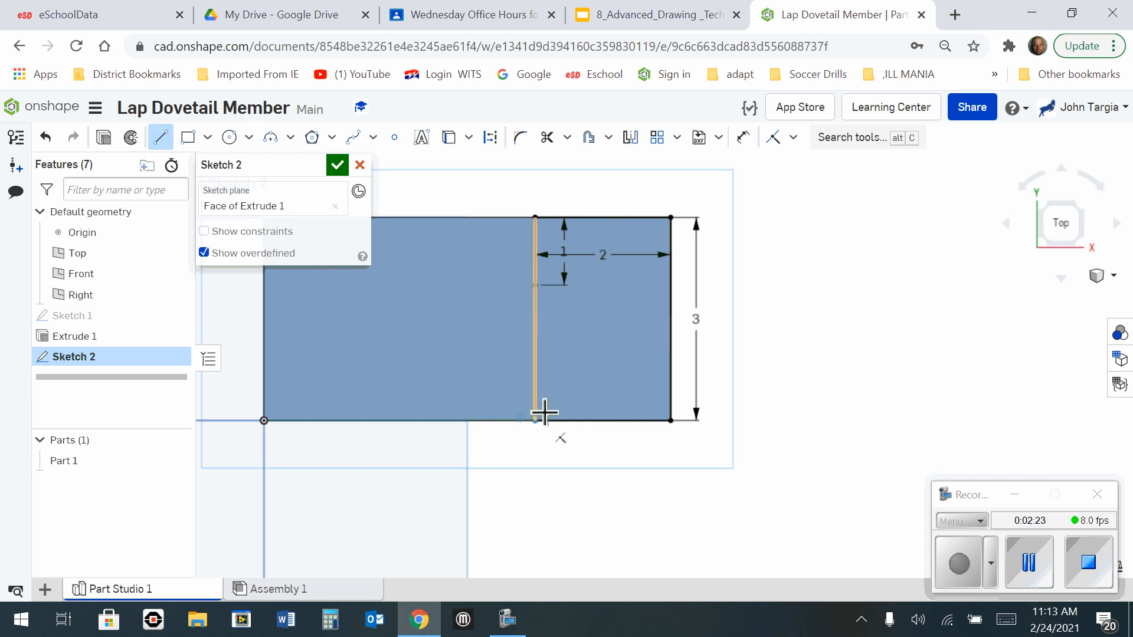
mouse_move(533, 383)
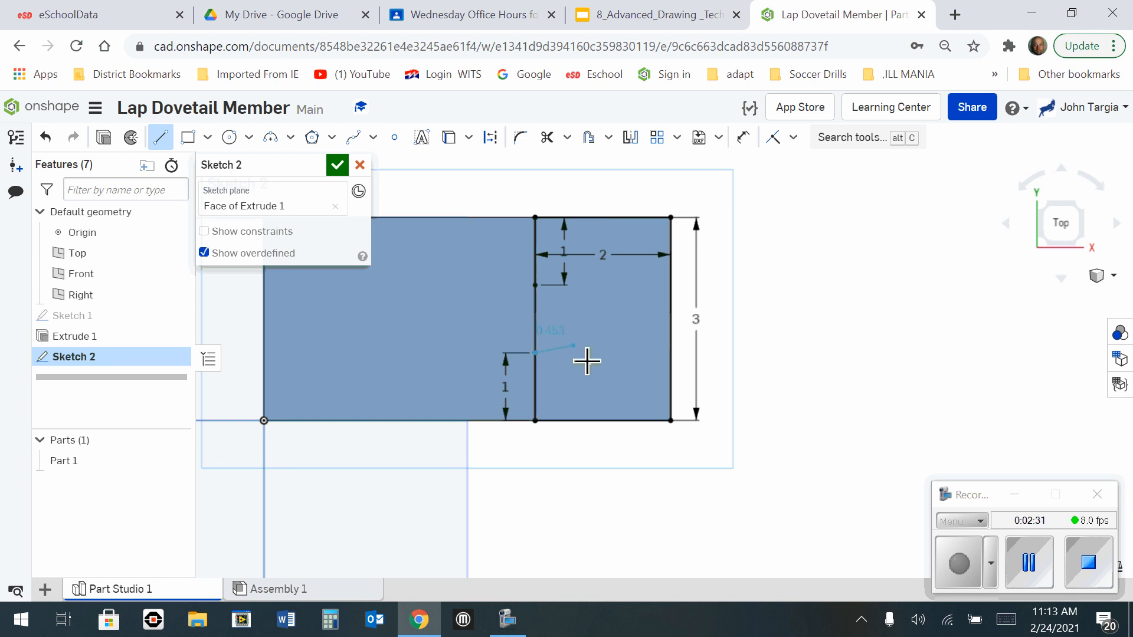
mouse_move(628, 383)
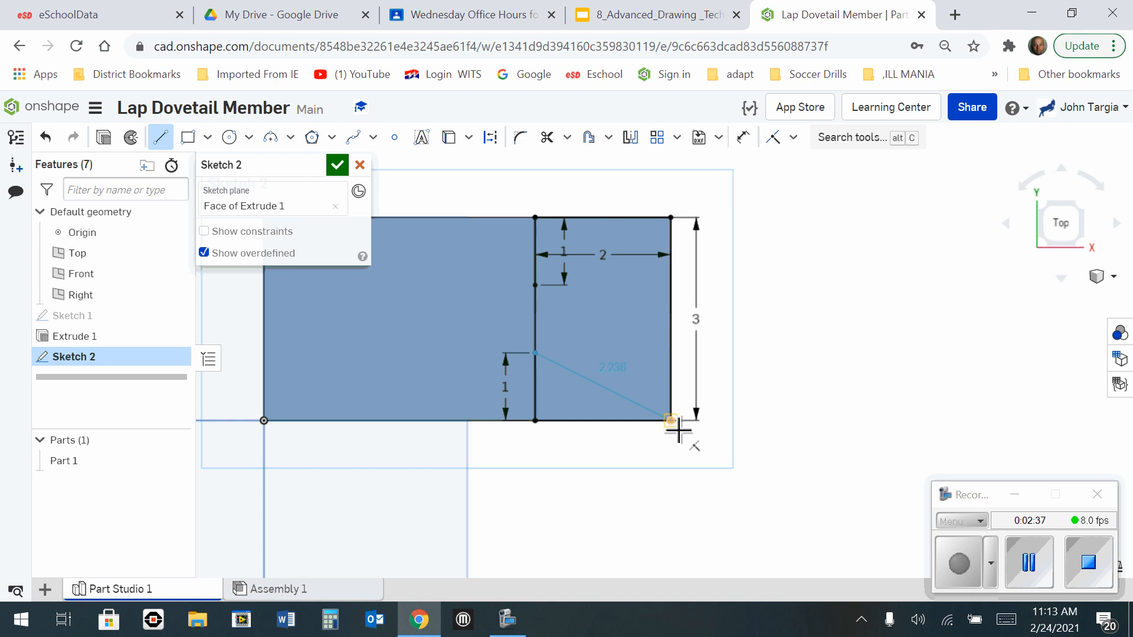
mouse_move(678, 431)
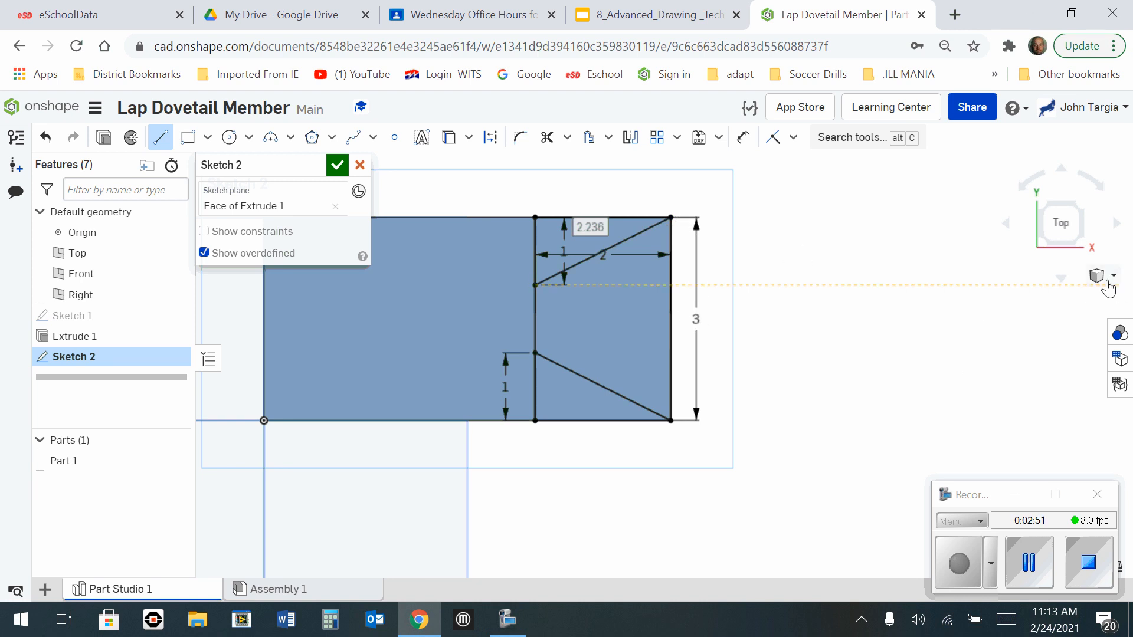
Switch the view to isometric to see the sketched block.
left_click(1097, 276)
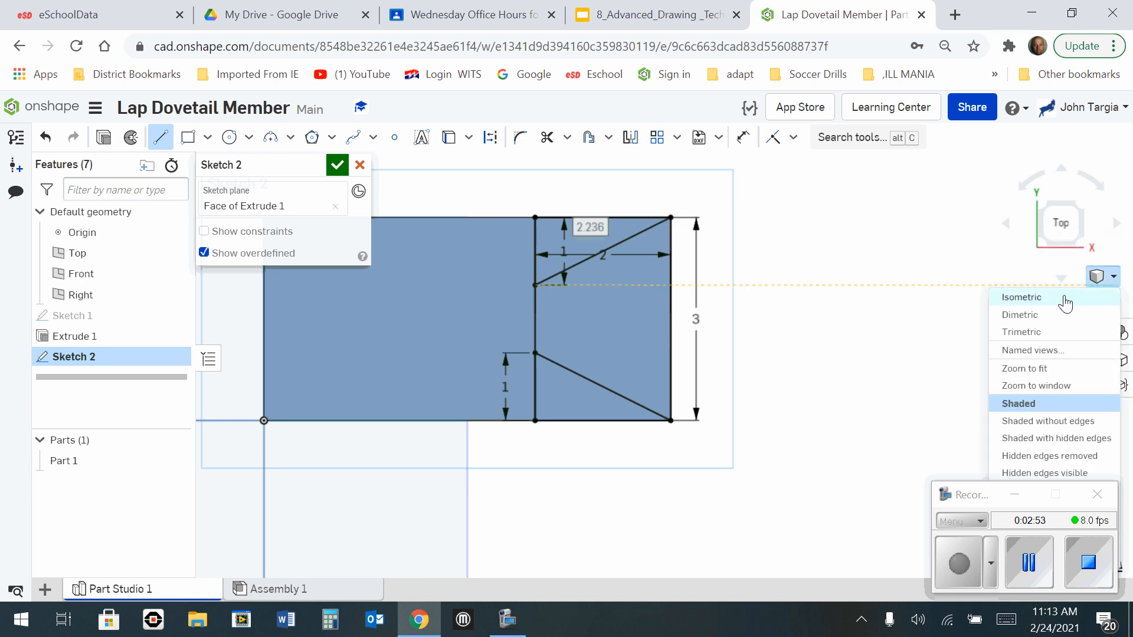
left_click(1021, 297)
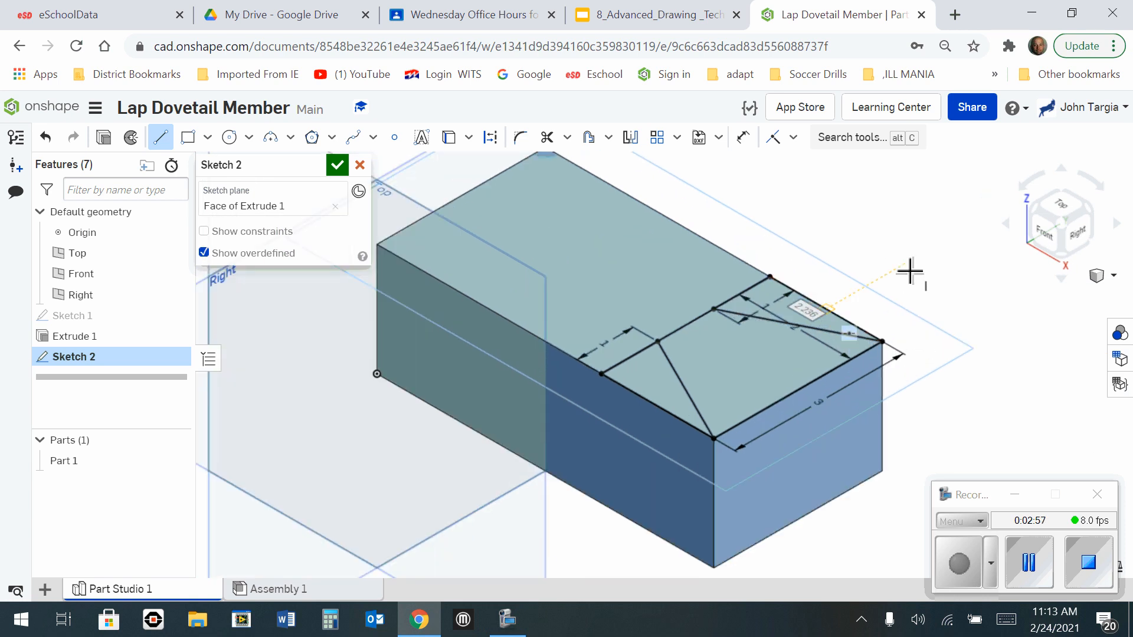
mouse_move(907, 271)
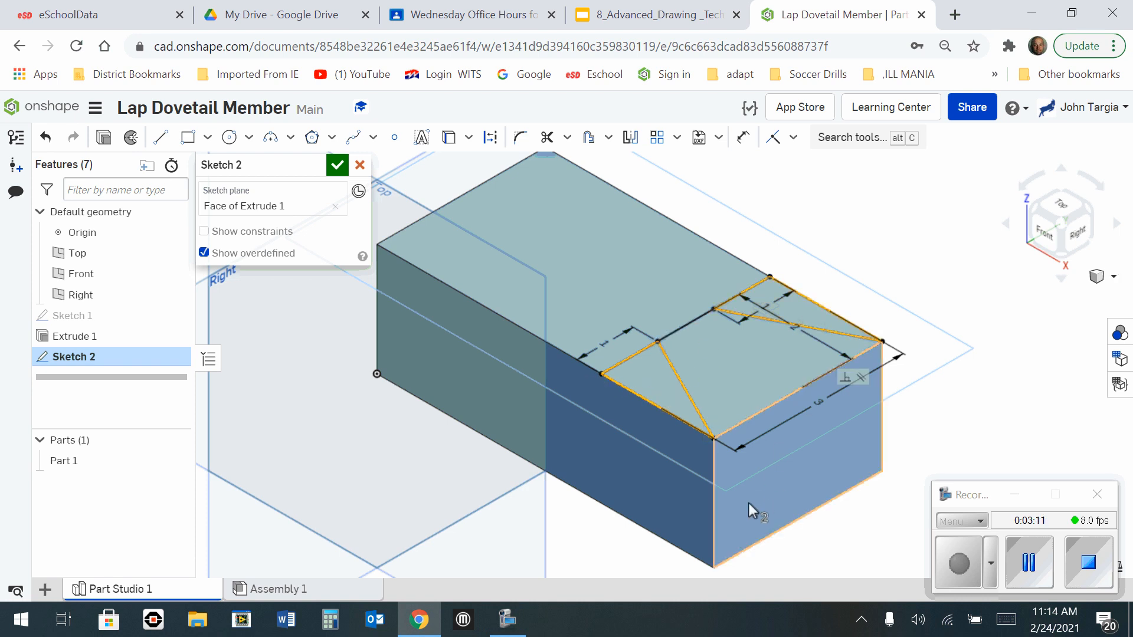
mouse_move(103, 137)
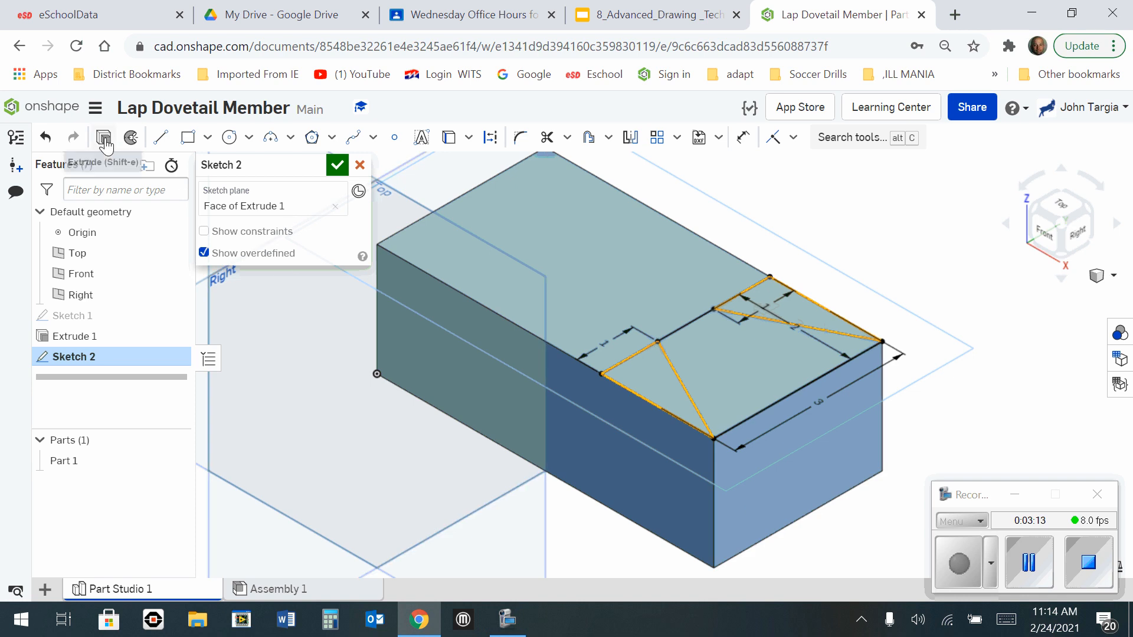
Remove the two triangular regions with a 2 in blind extrude.
left_click(103, 137)
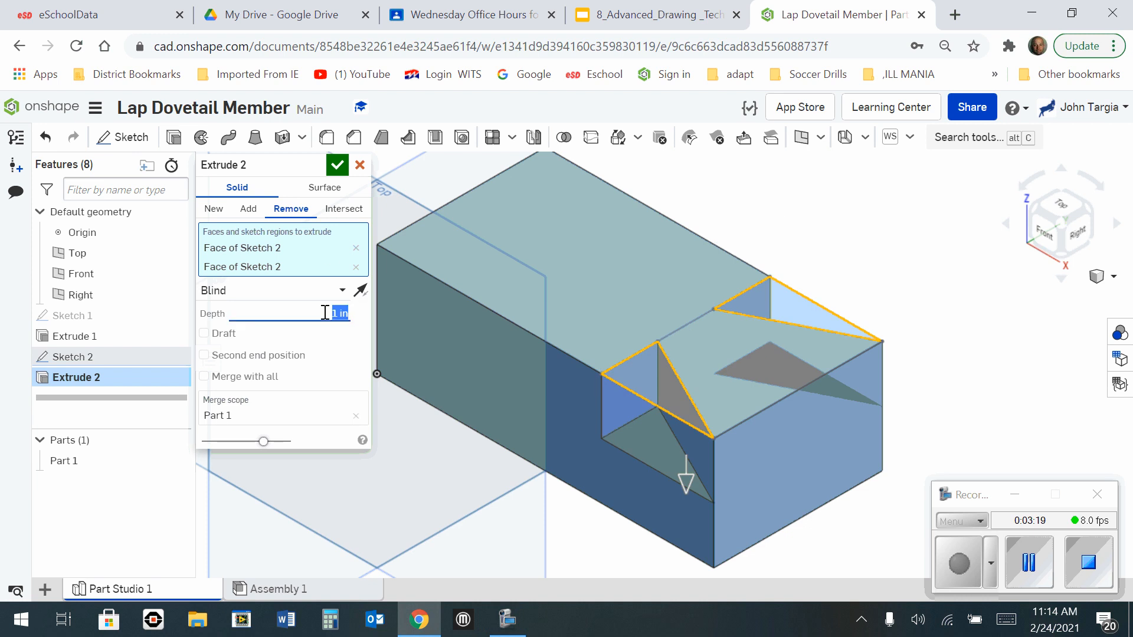
type("2")
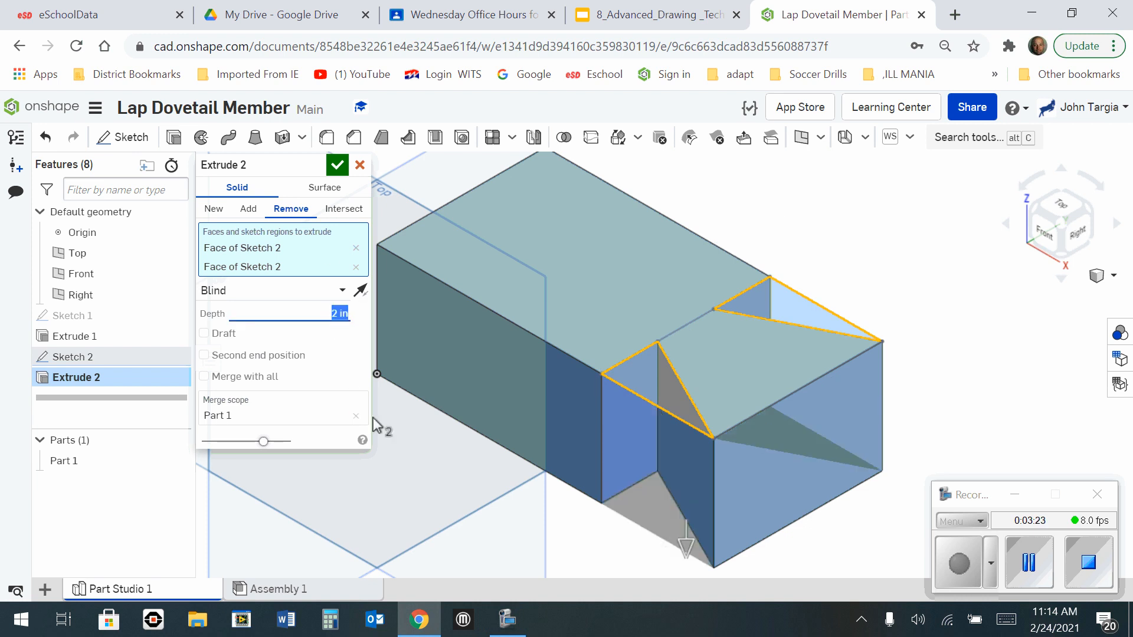
mouse_move(278, 296)
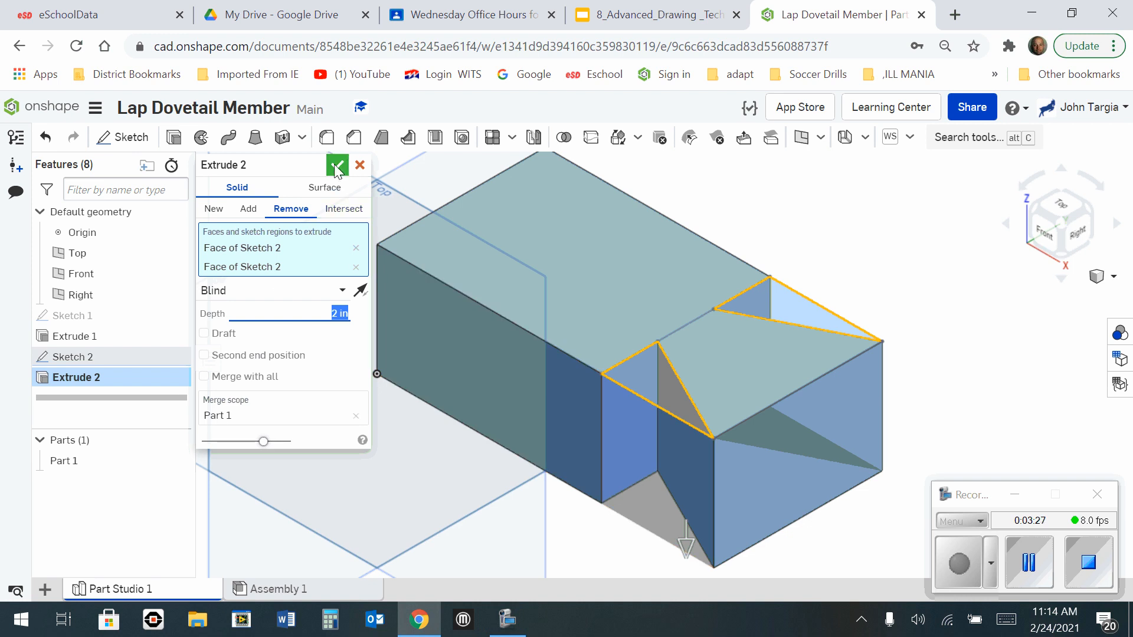
left_click(336, 164)
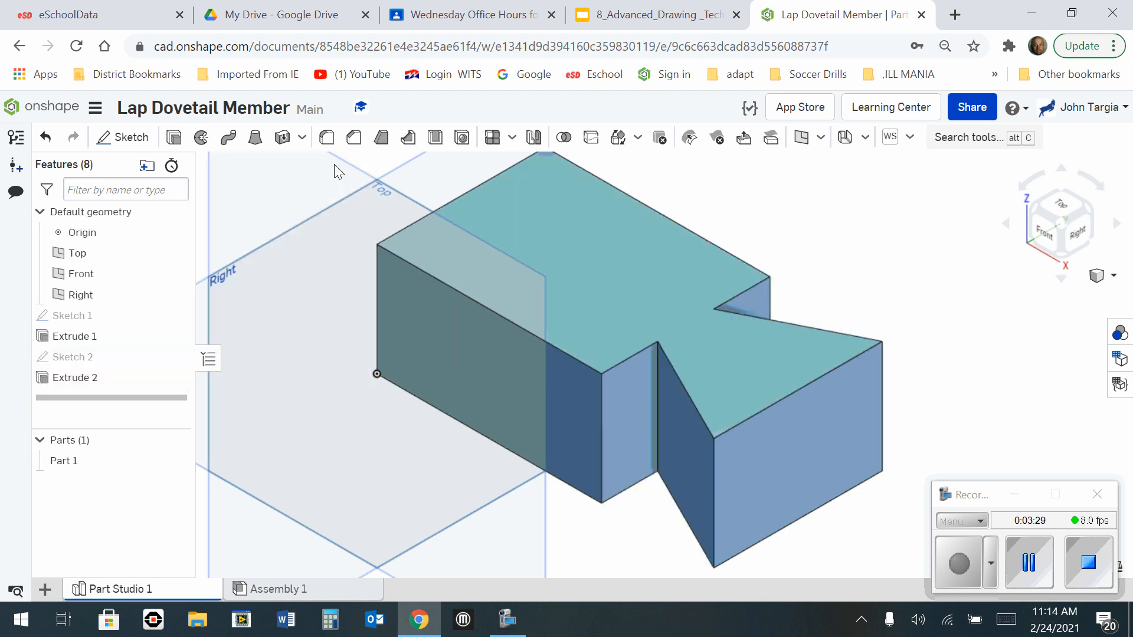
Reopen Sketch 2 and select its middle dovetail region for a 1 in extrude.
left_click(70, 357)
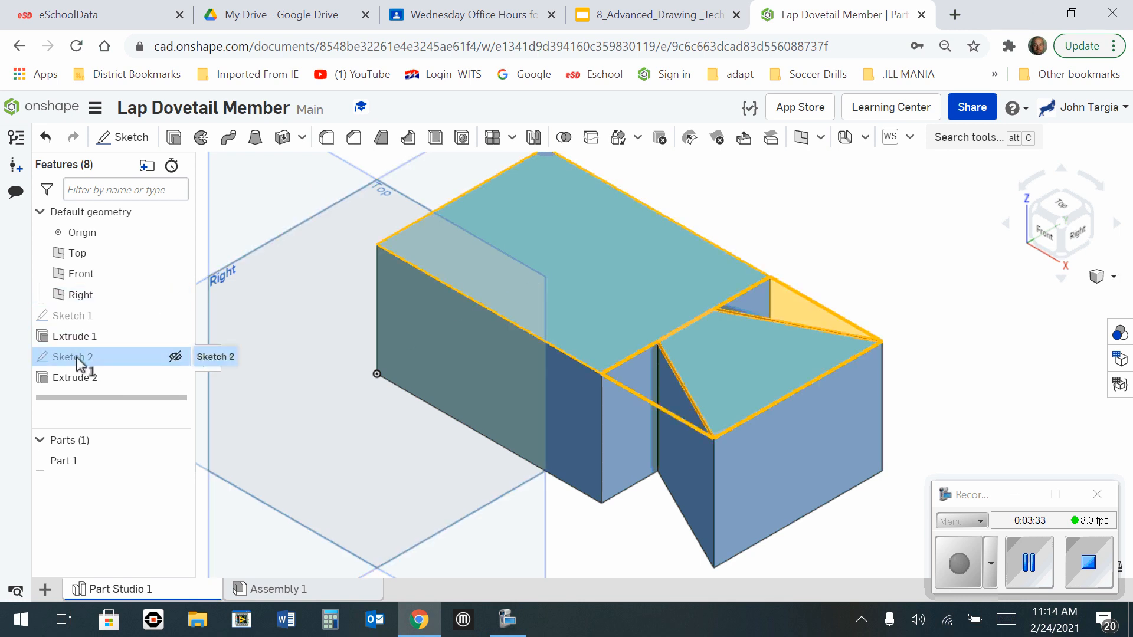
double_click(71, 357)
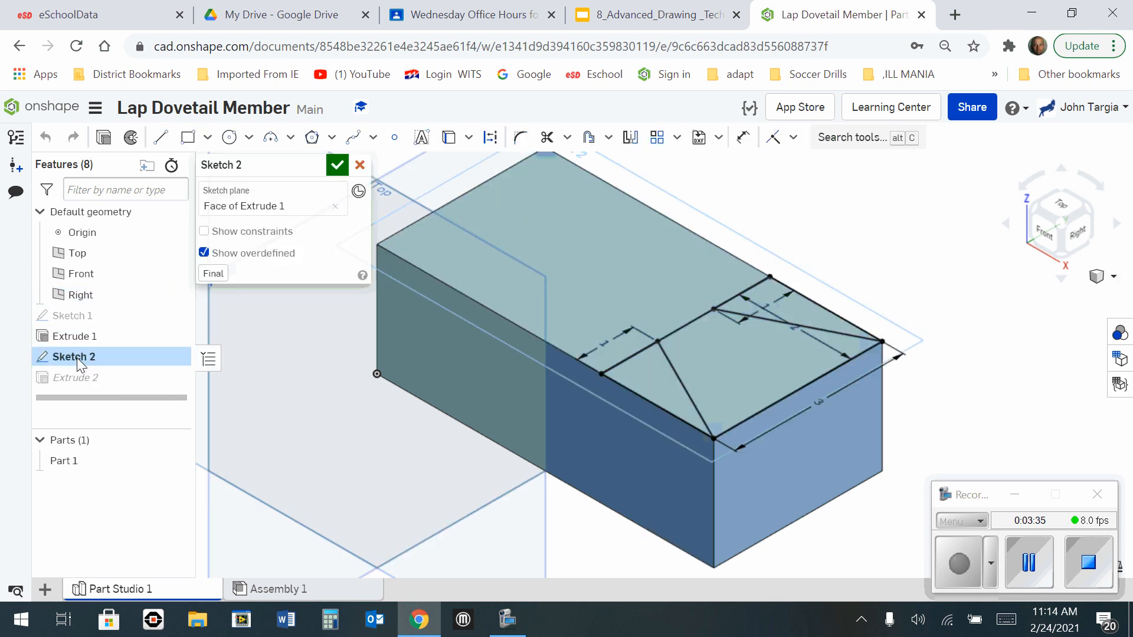
left_click(766, 376)
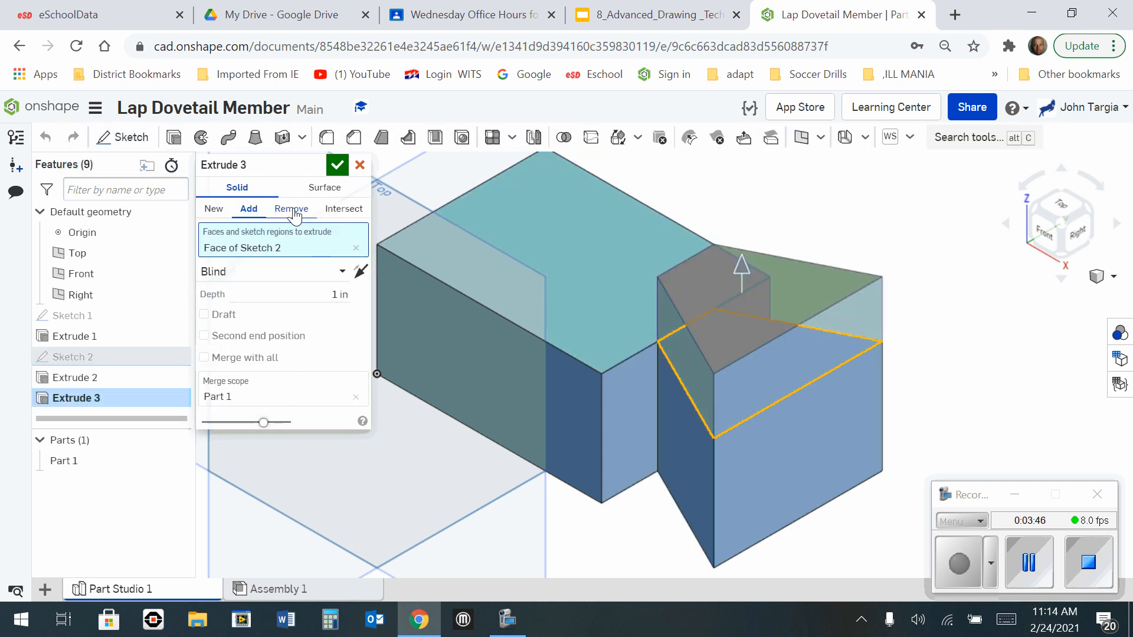
Switch Extrude 3 to Remove and confirm the 1 in cut.
left_click(290, 209)
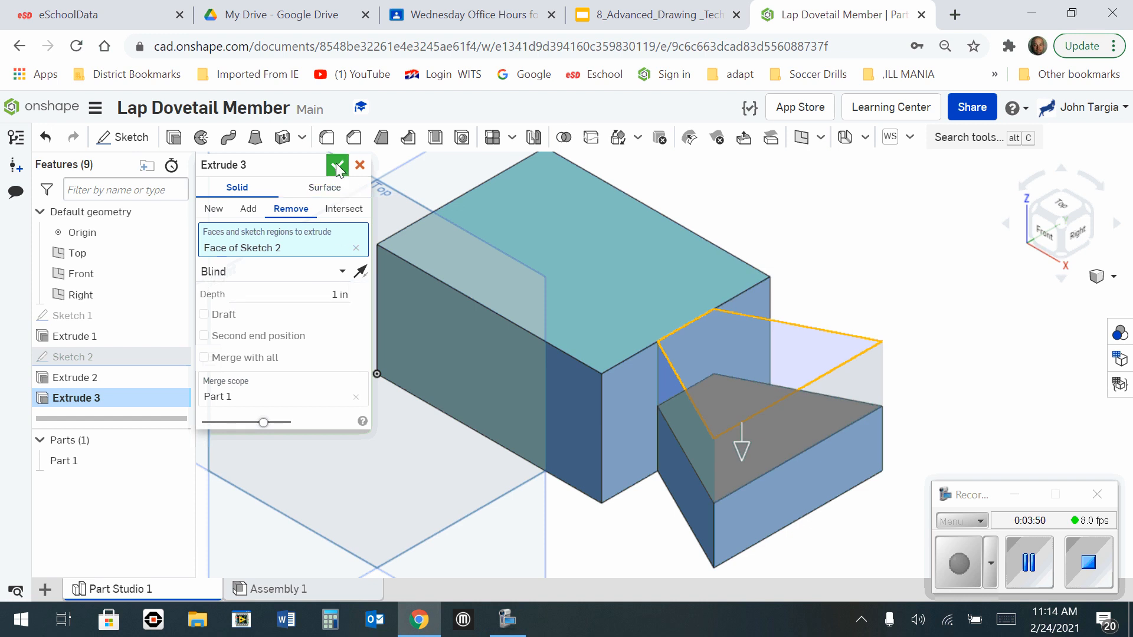
left_click(336, 165)
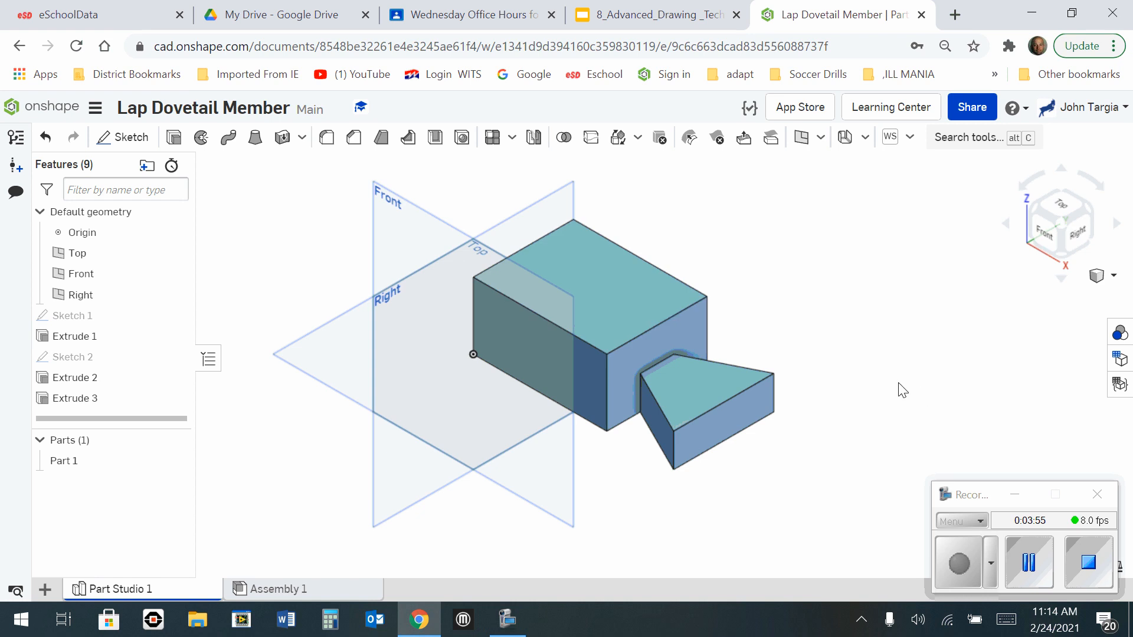
mouse_move(919, 402)
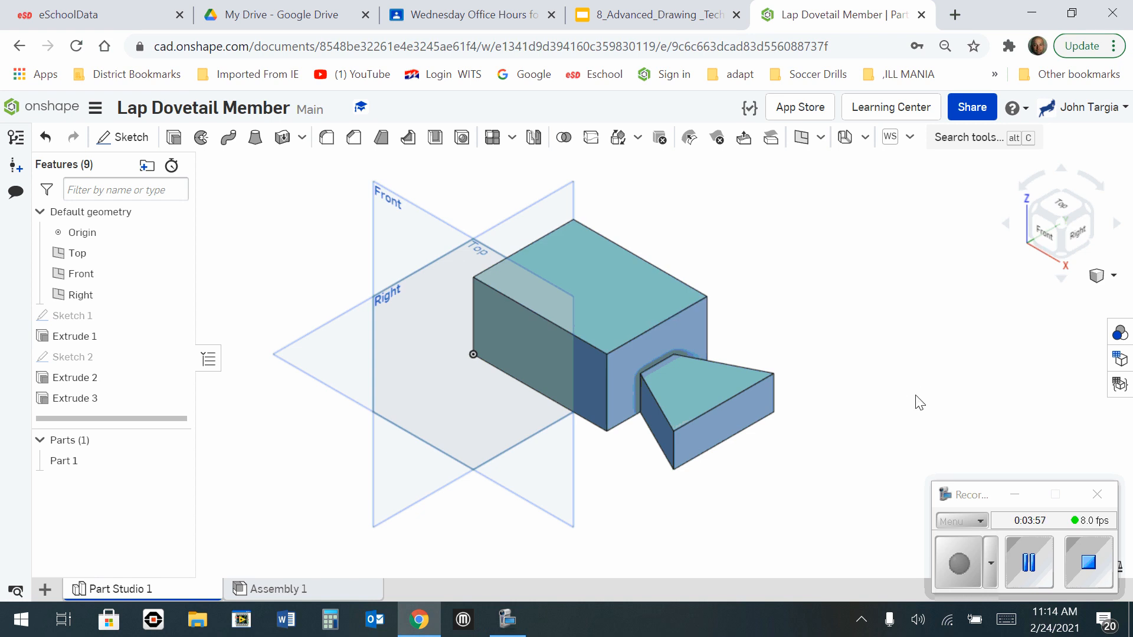